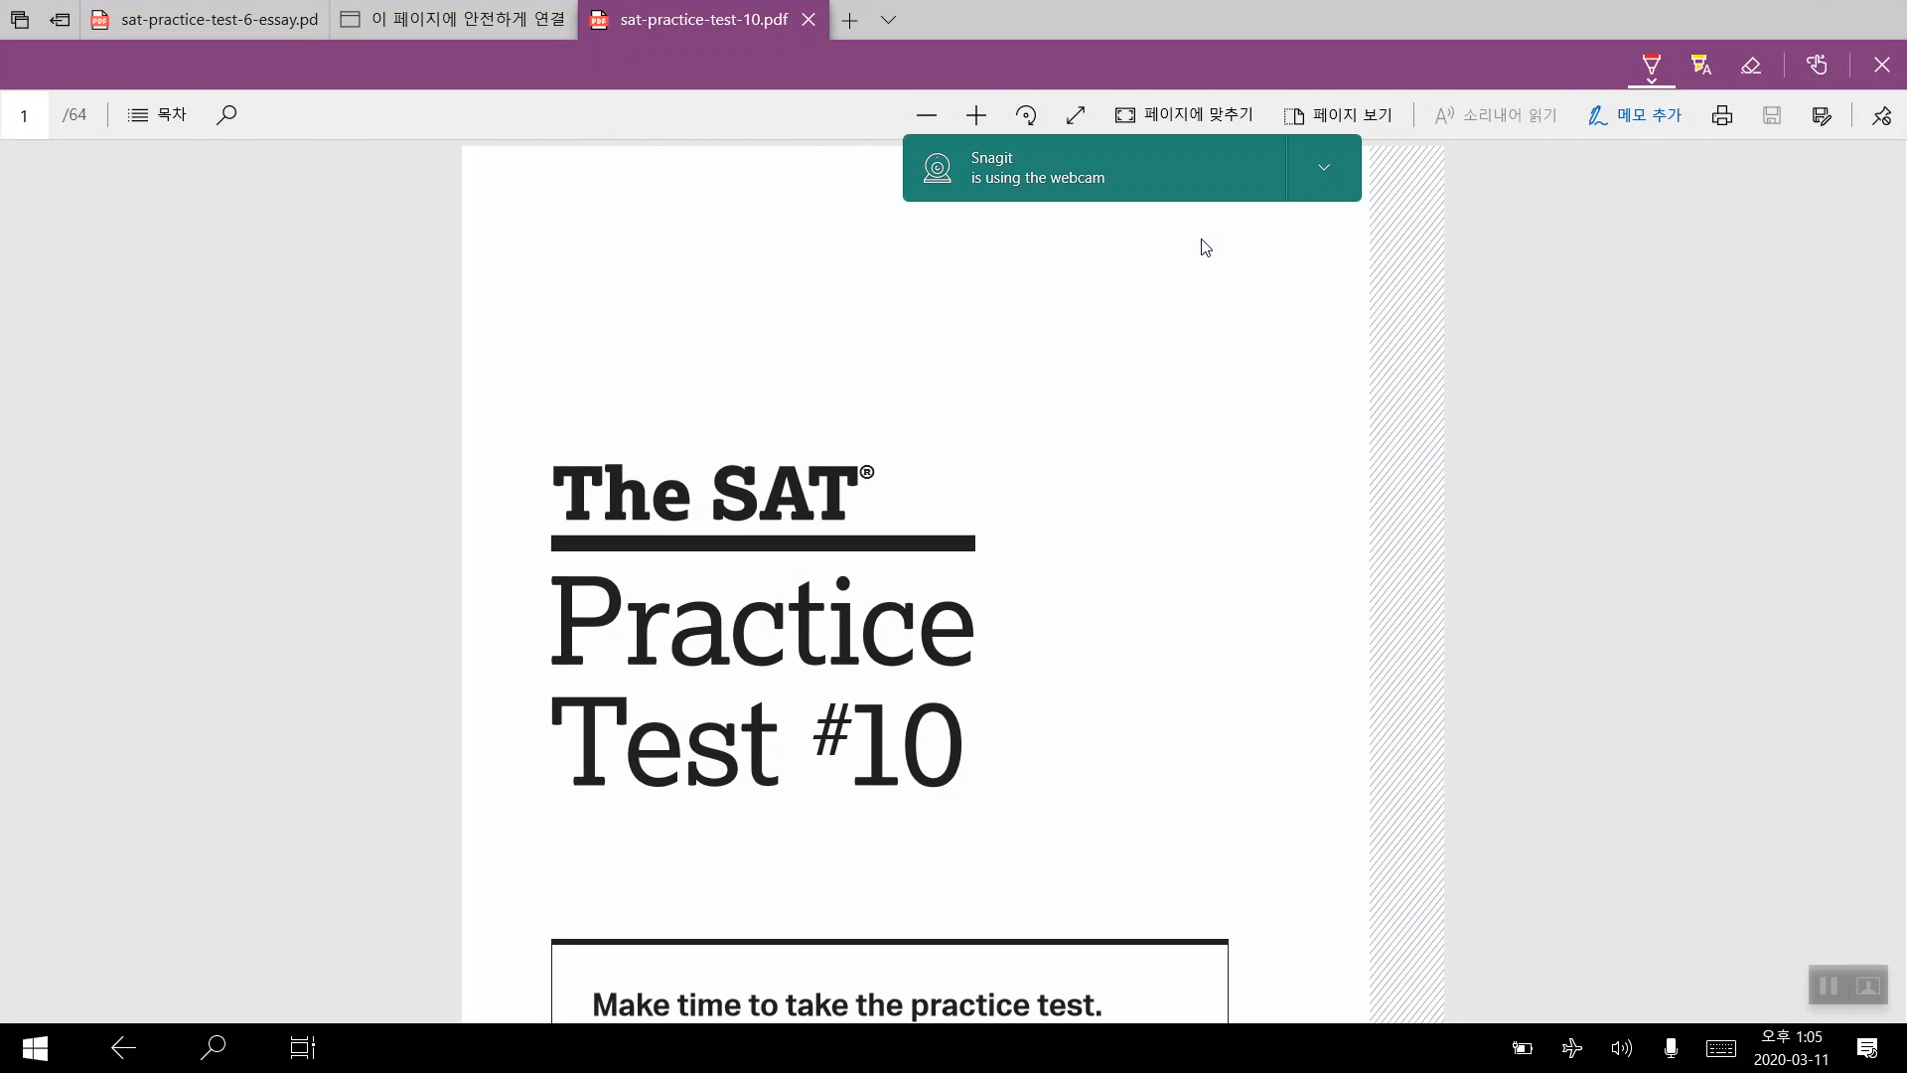
{"action": "mouse_move", "coordinate": [1377, 693]}
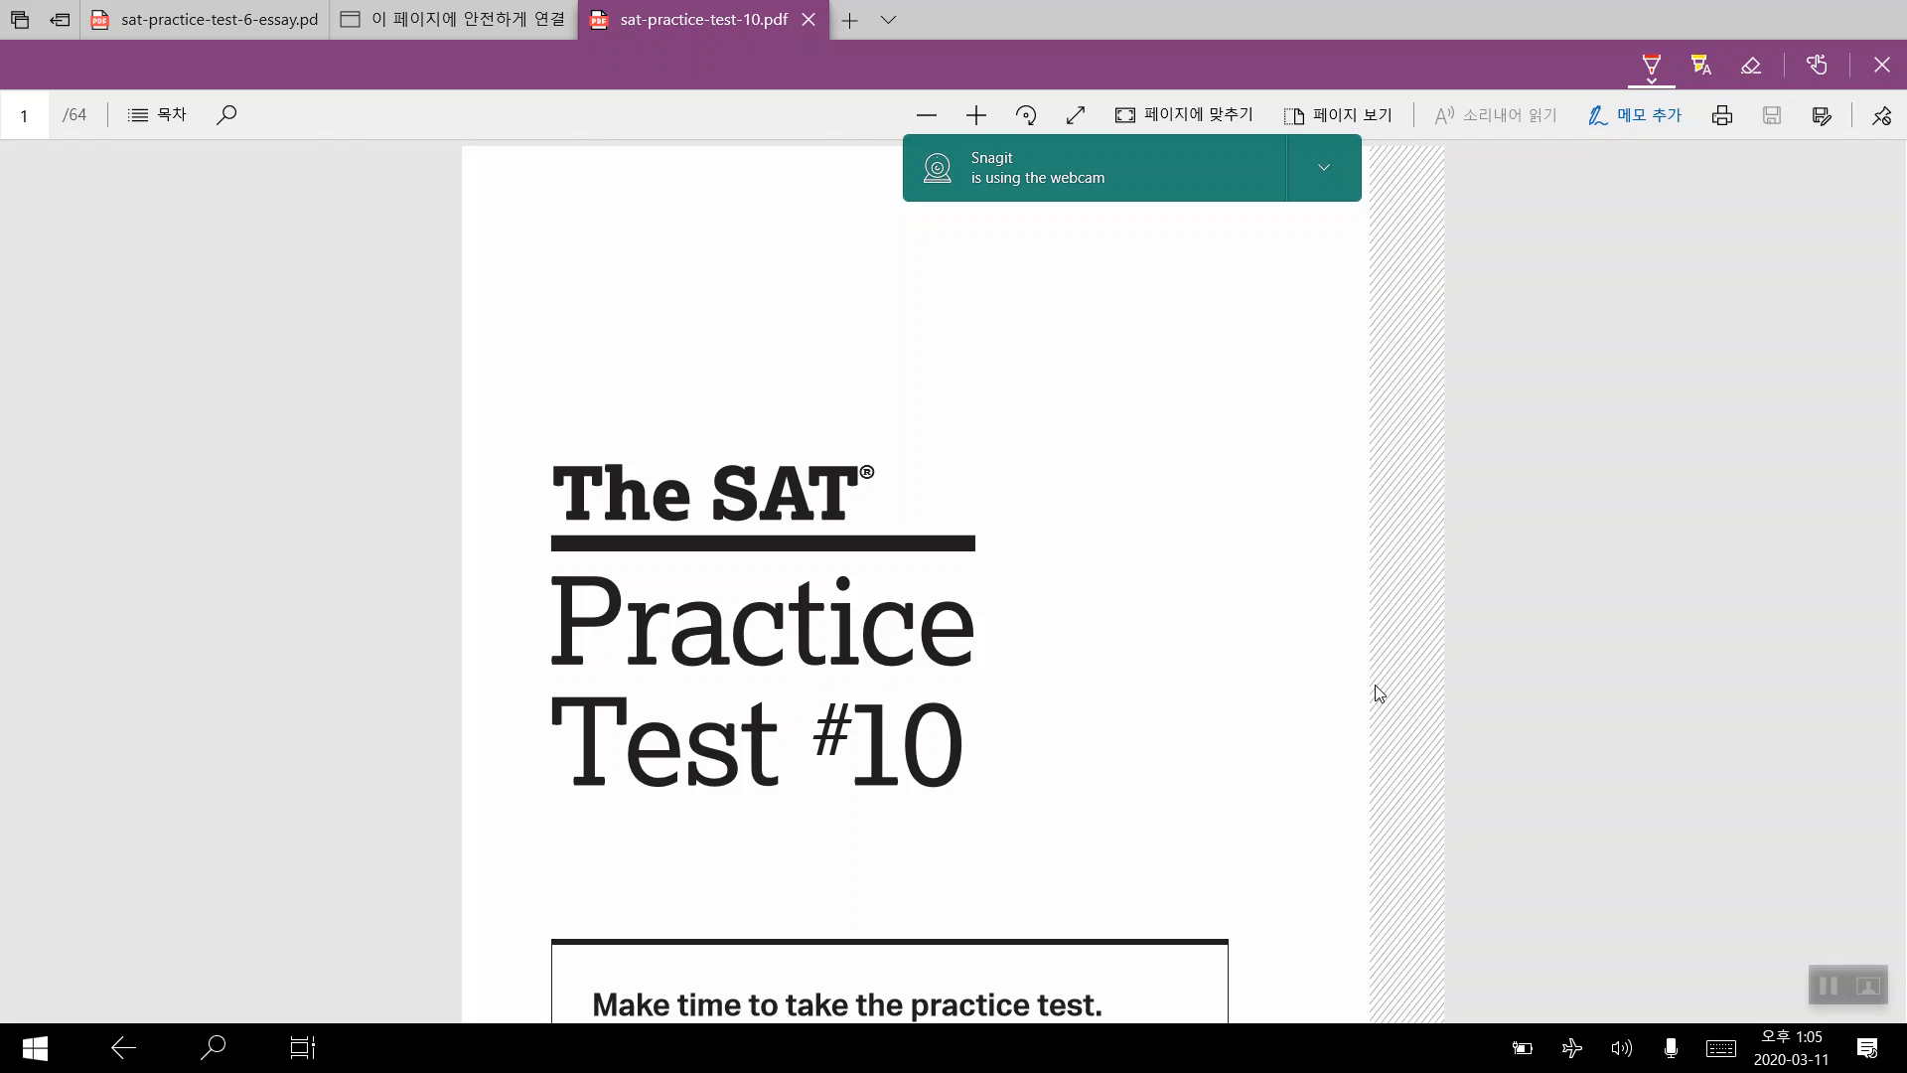
Step: Scroll past the SAT Practice Test #10 cover and blank page to page 3
{"action": "scroll", "scroll_direction": "down", "scroll_amount": 3}
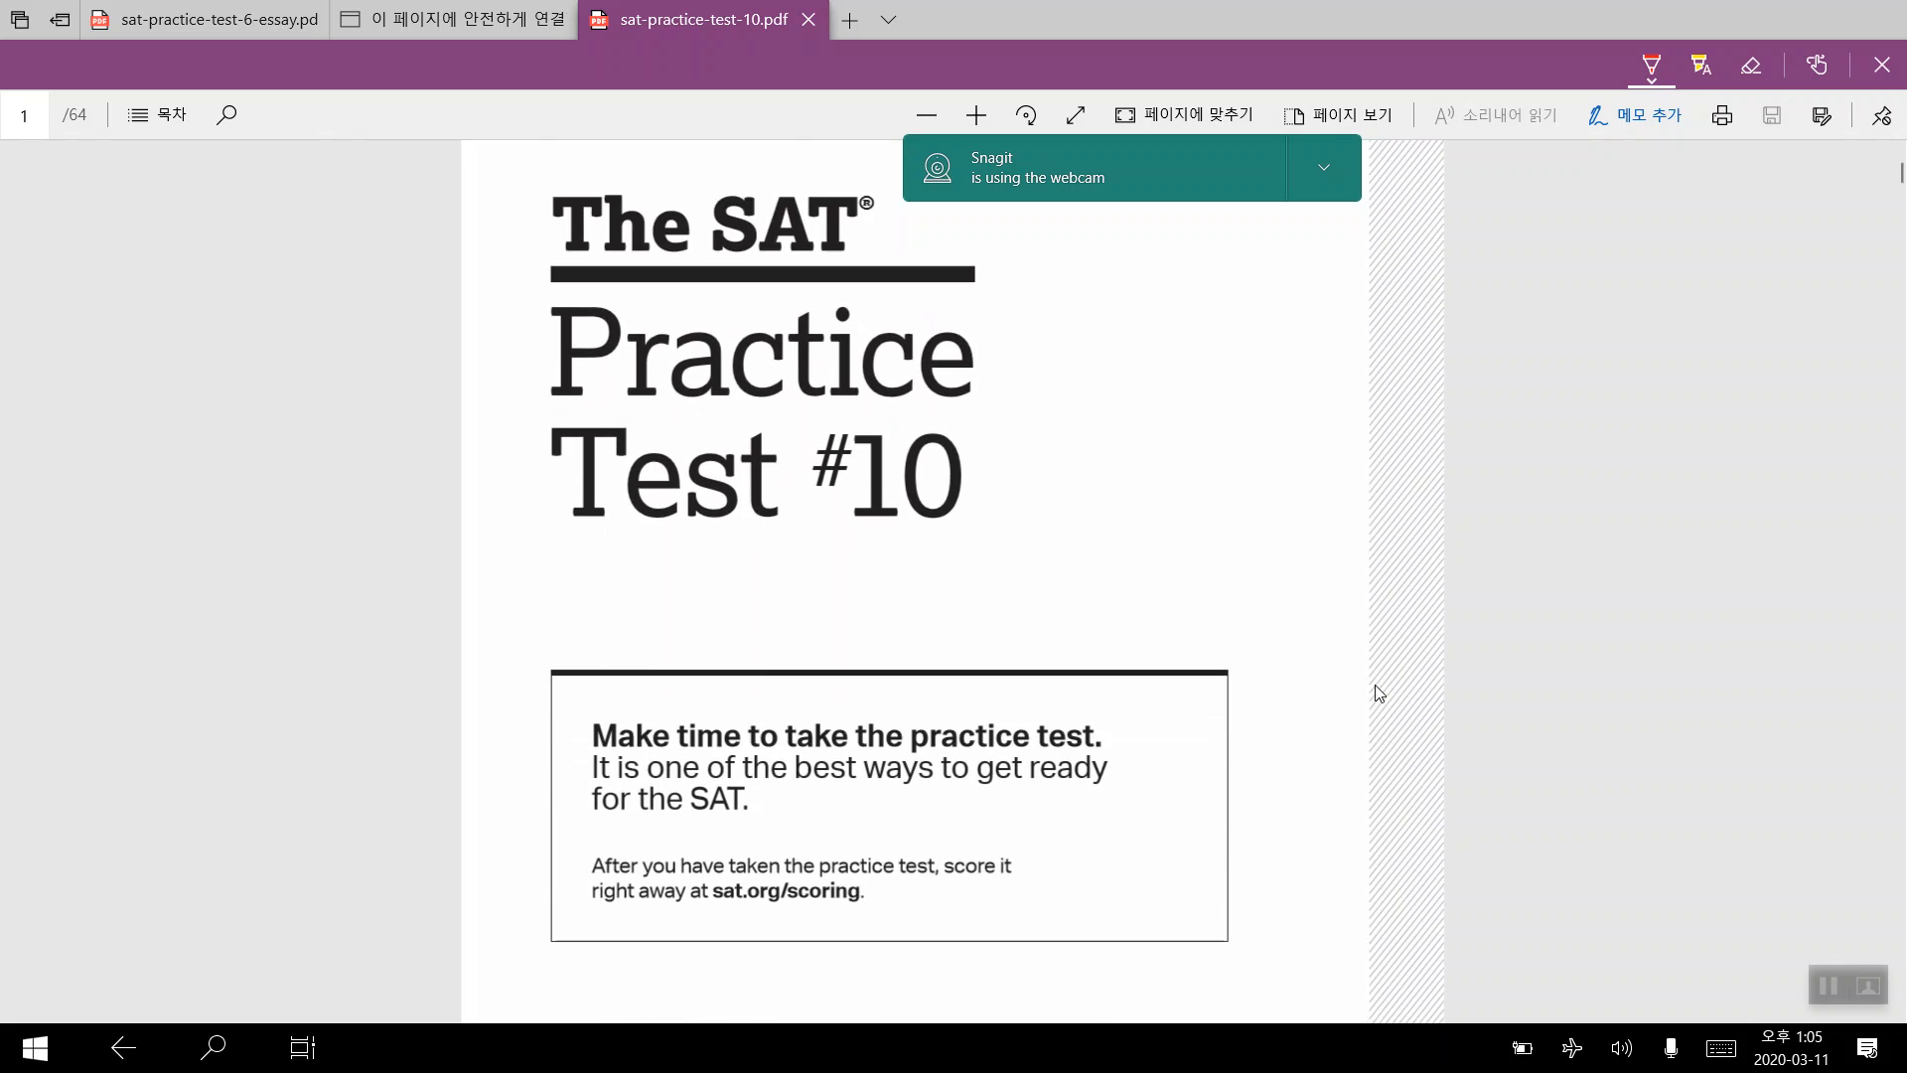
{"action": "scroll", "scroll_direction": "down", "scroll_amount": 3}
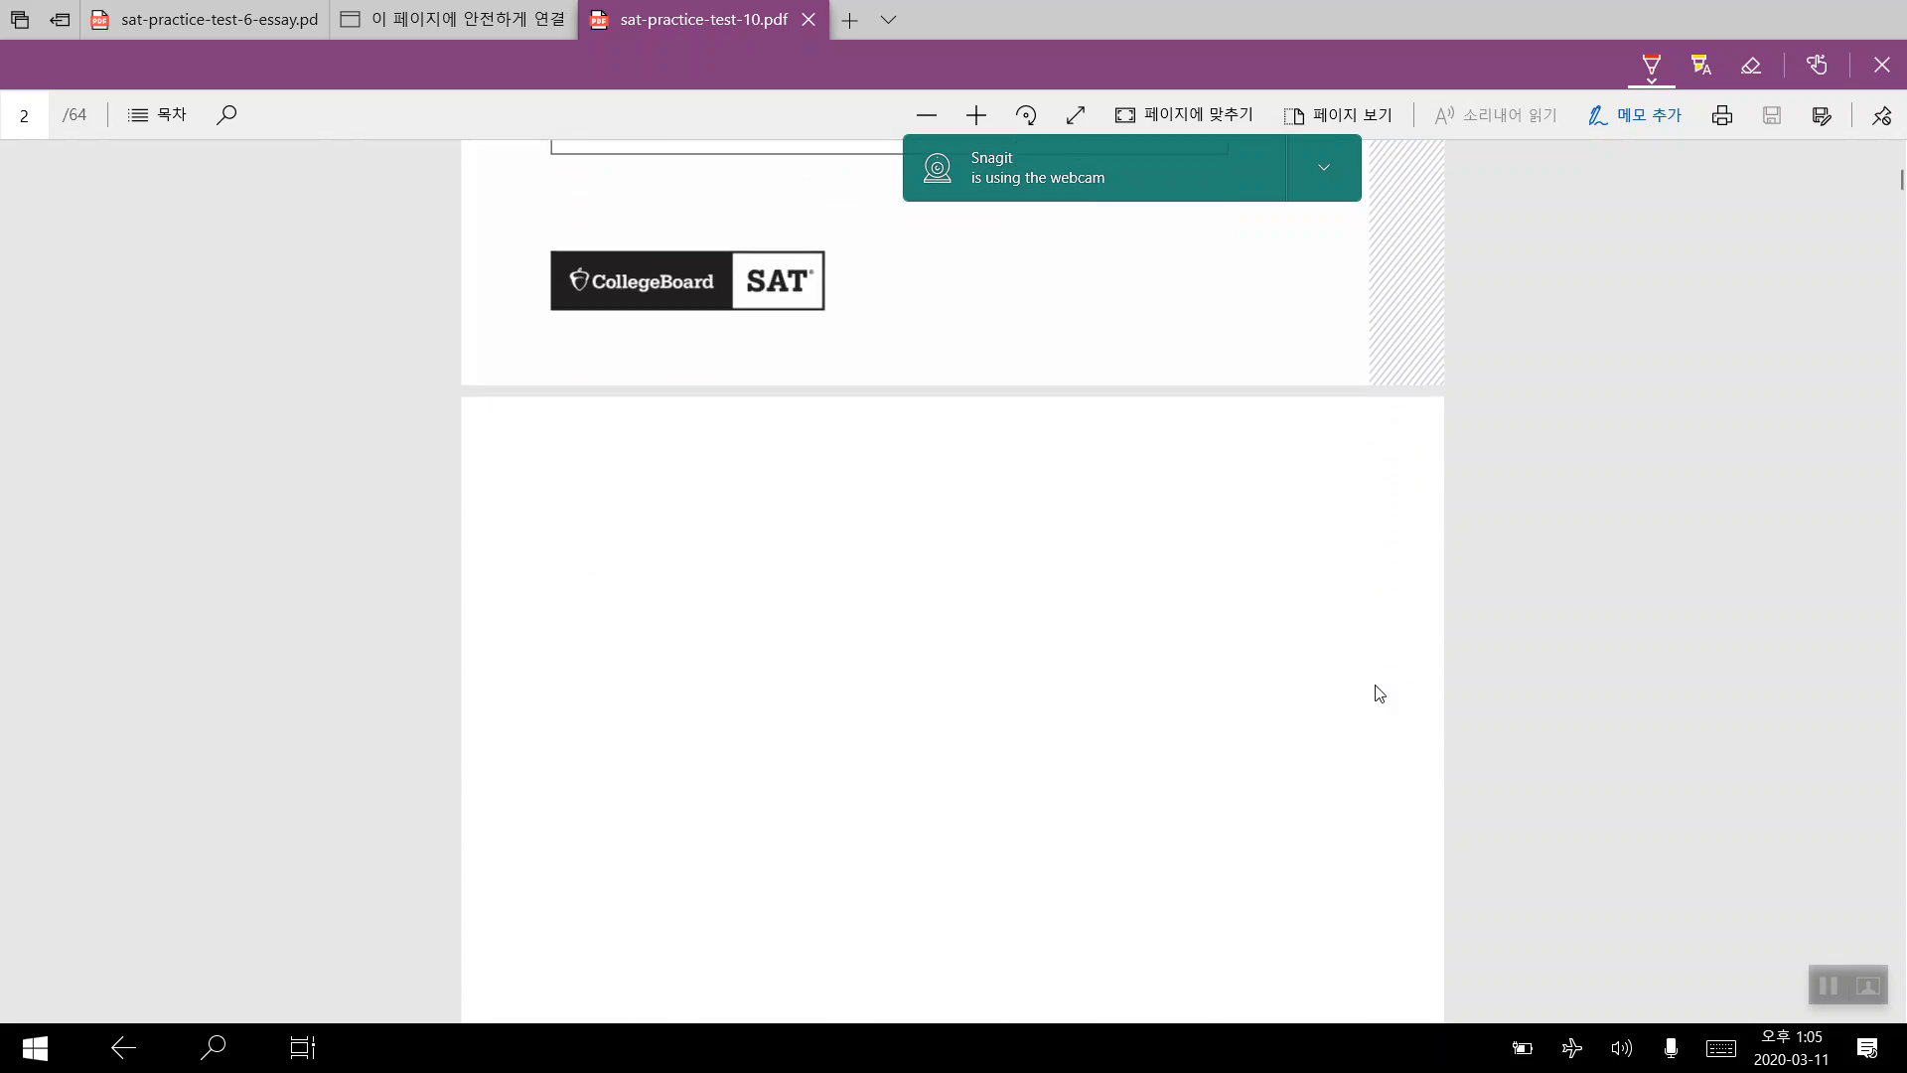
{"action": "scroll", "scroll_direction": "down", "scroll_amount": 3}
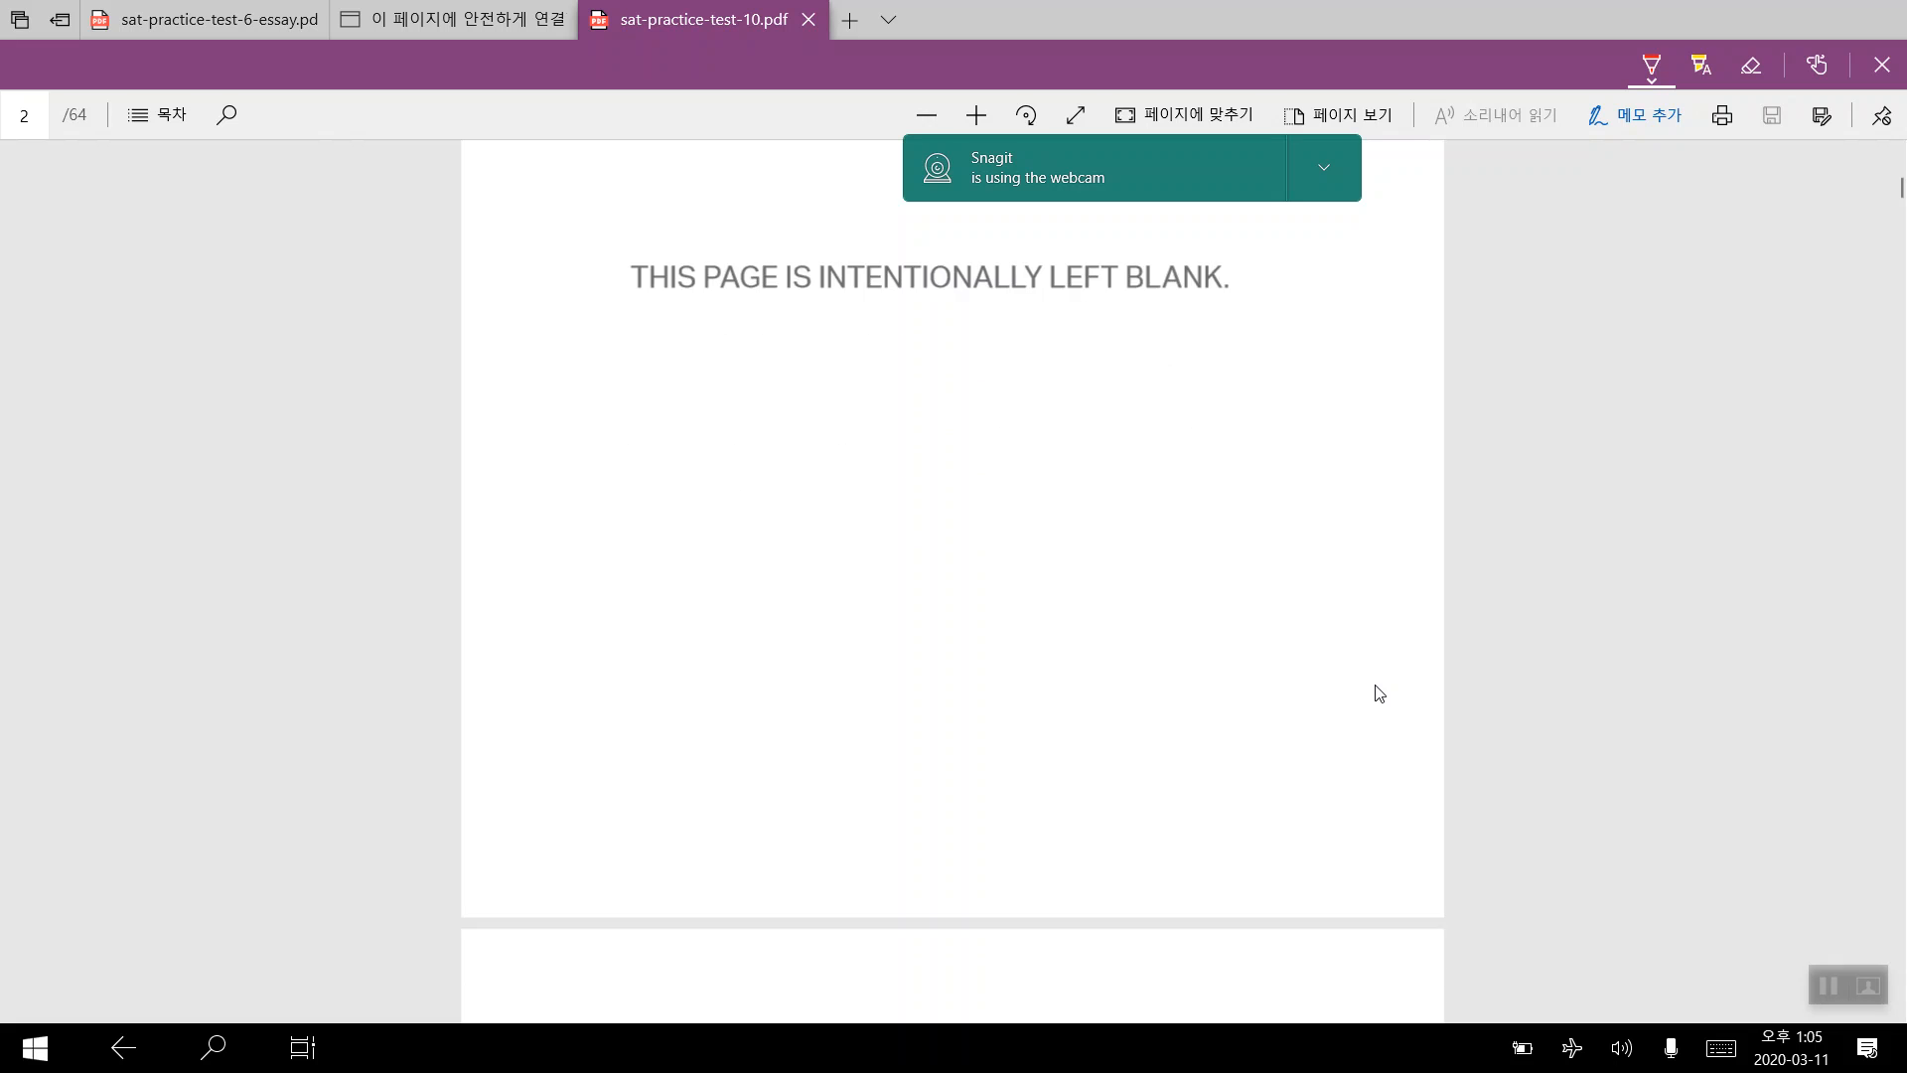
{"action": "scroll", "scroll_direction": "down", "scroll_amount": 3}
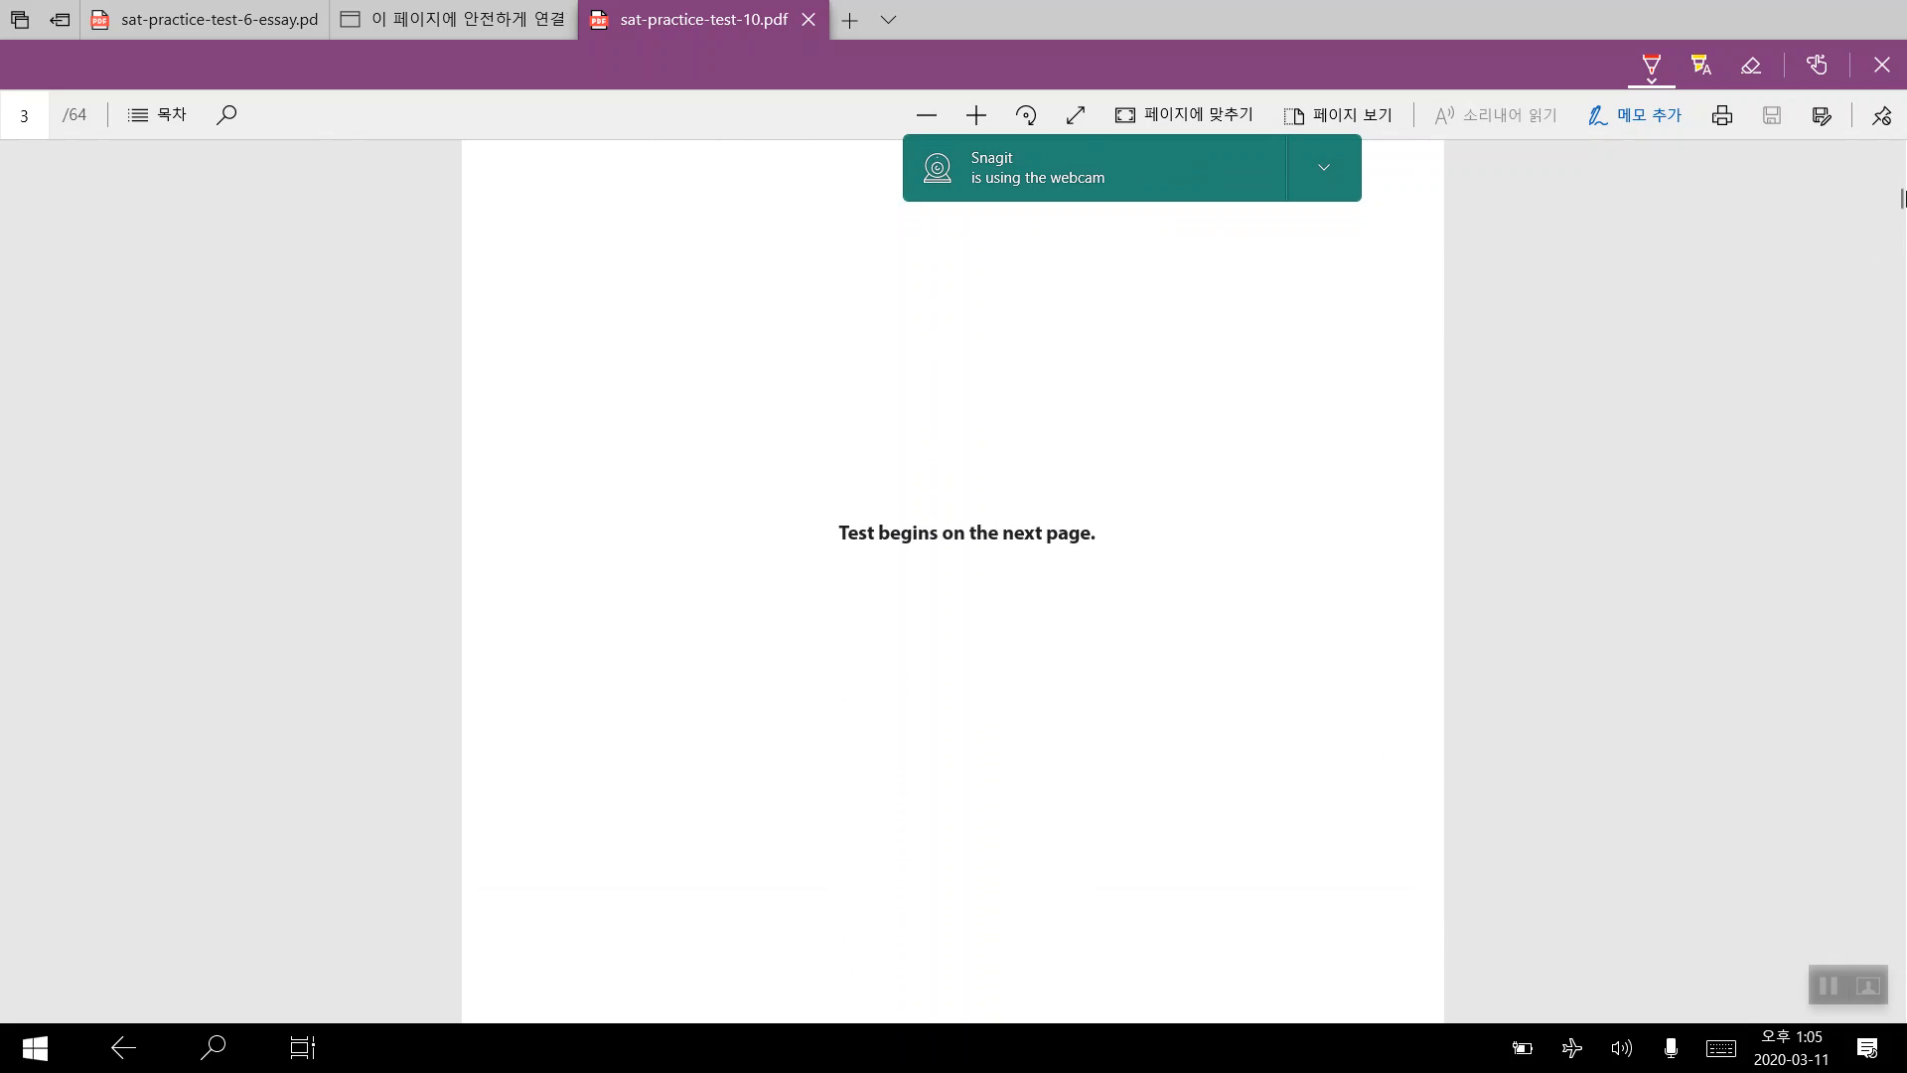
Step: Scroll to page 4 showing the Reading Test directions and the first passage
{"action": "scroll", "scroll_direction": "down", "scroll_amount": 3}
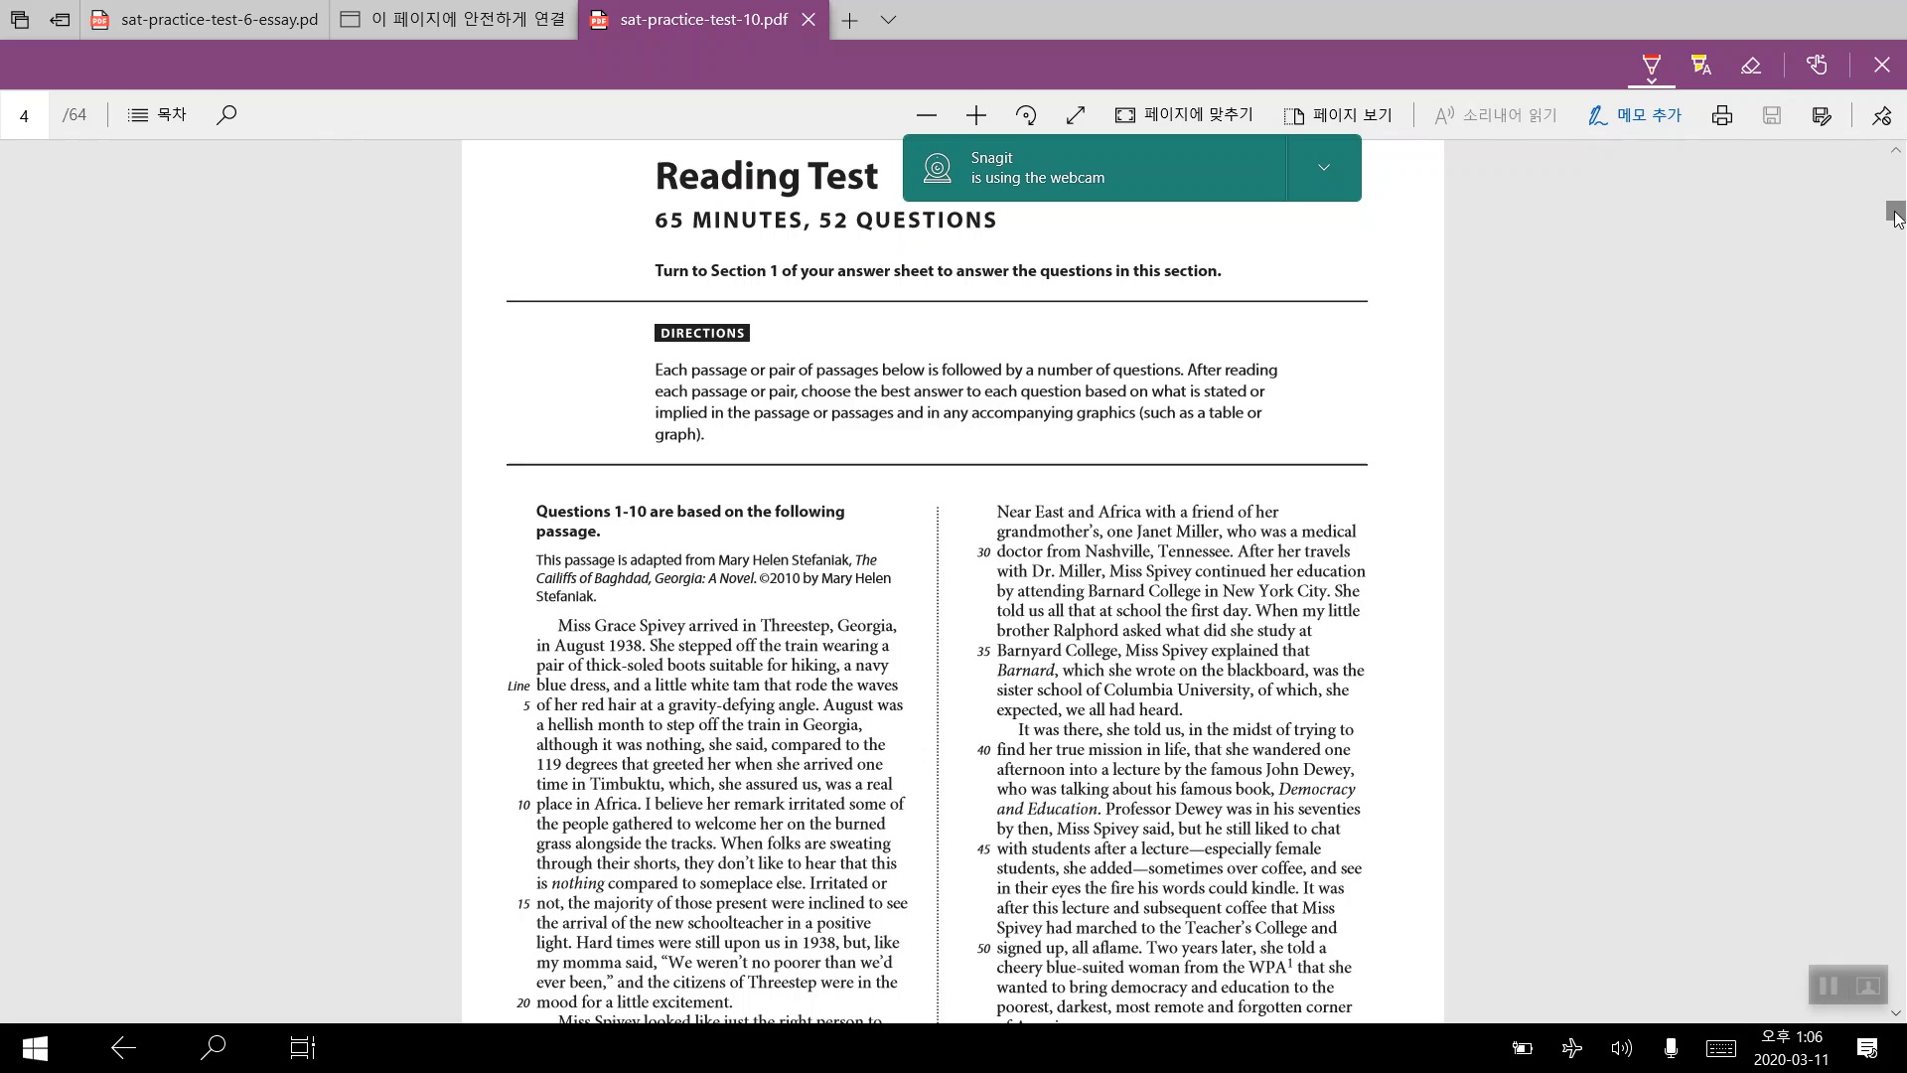
{"action": "scroll", "scroll_direction": "down", "scroll_amount": 3}
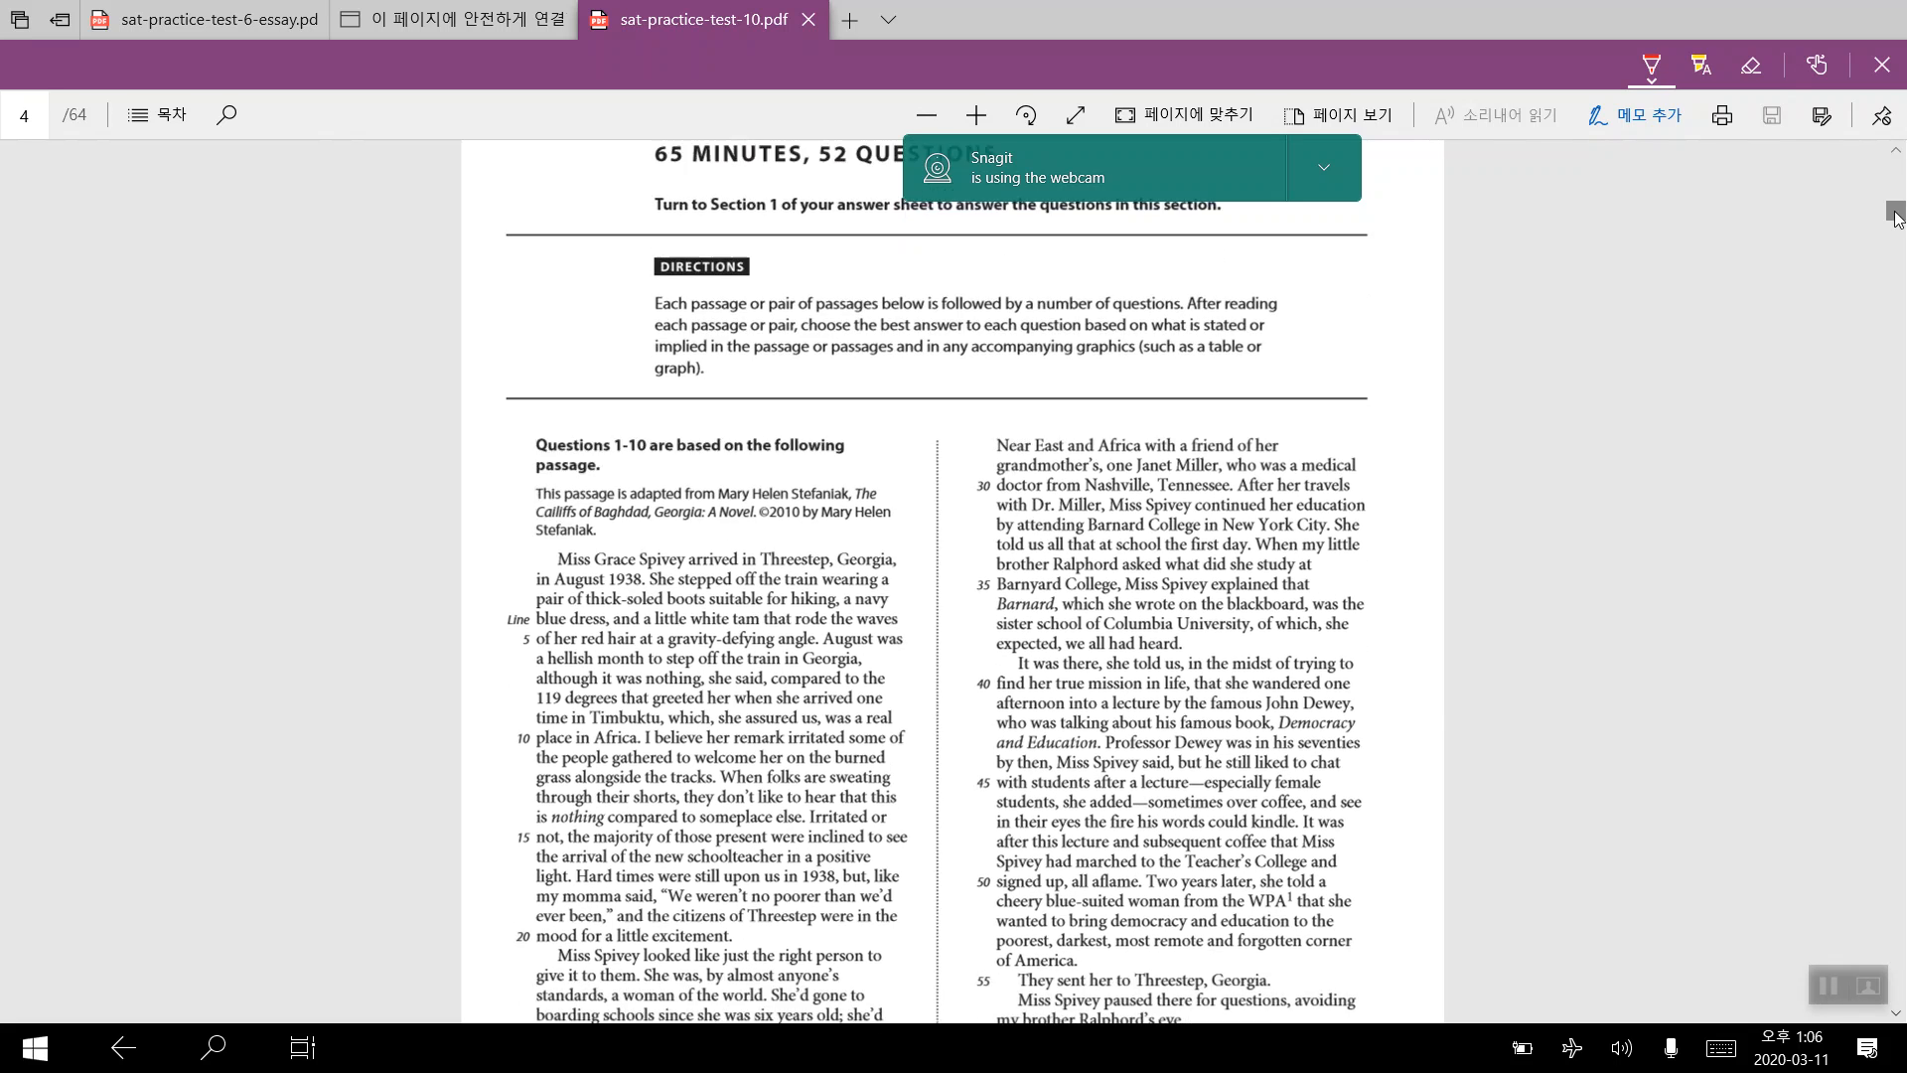
{"action": "scroll", "scroll_direction": "down", "scroll_amount": 3}
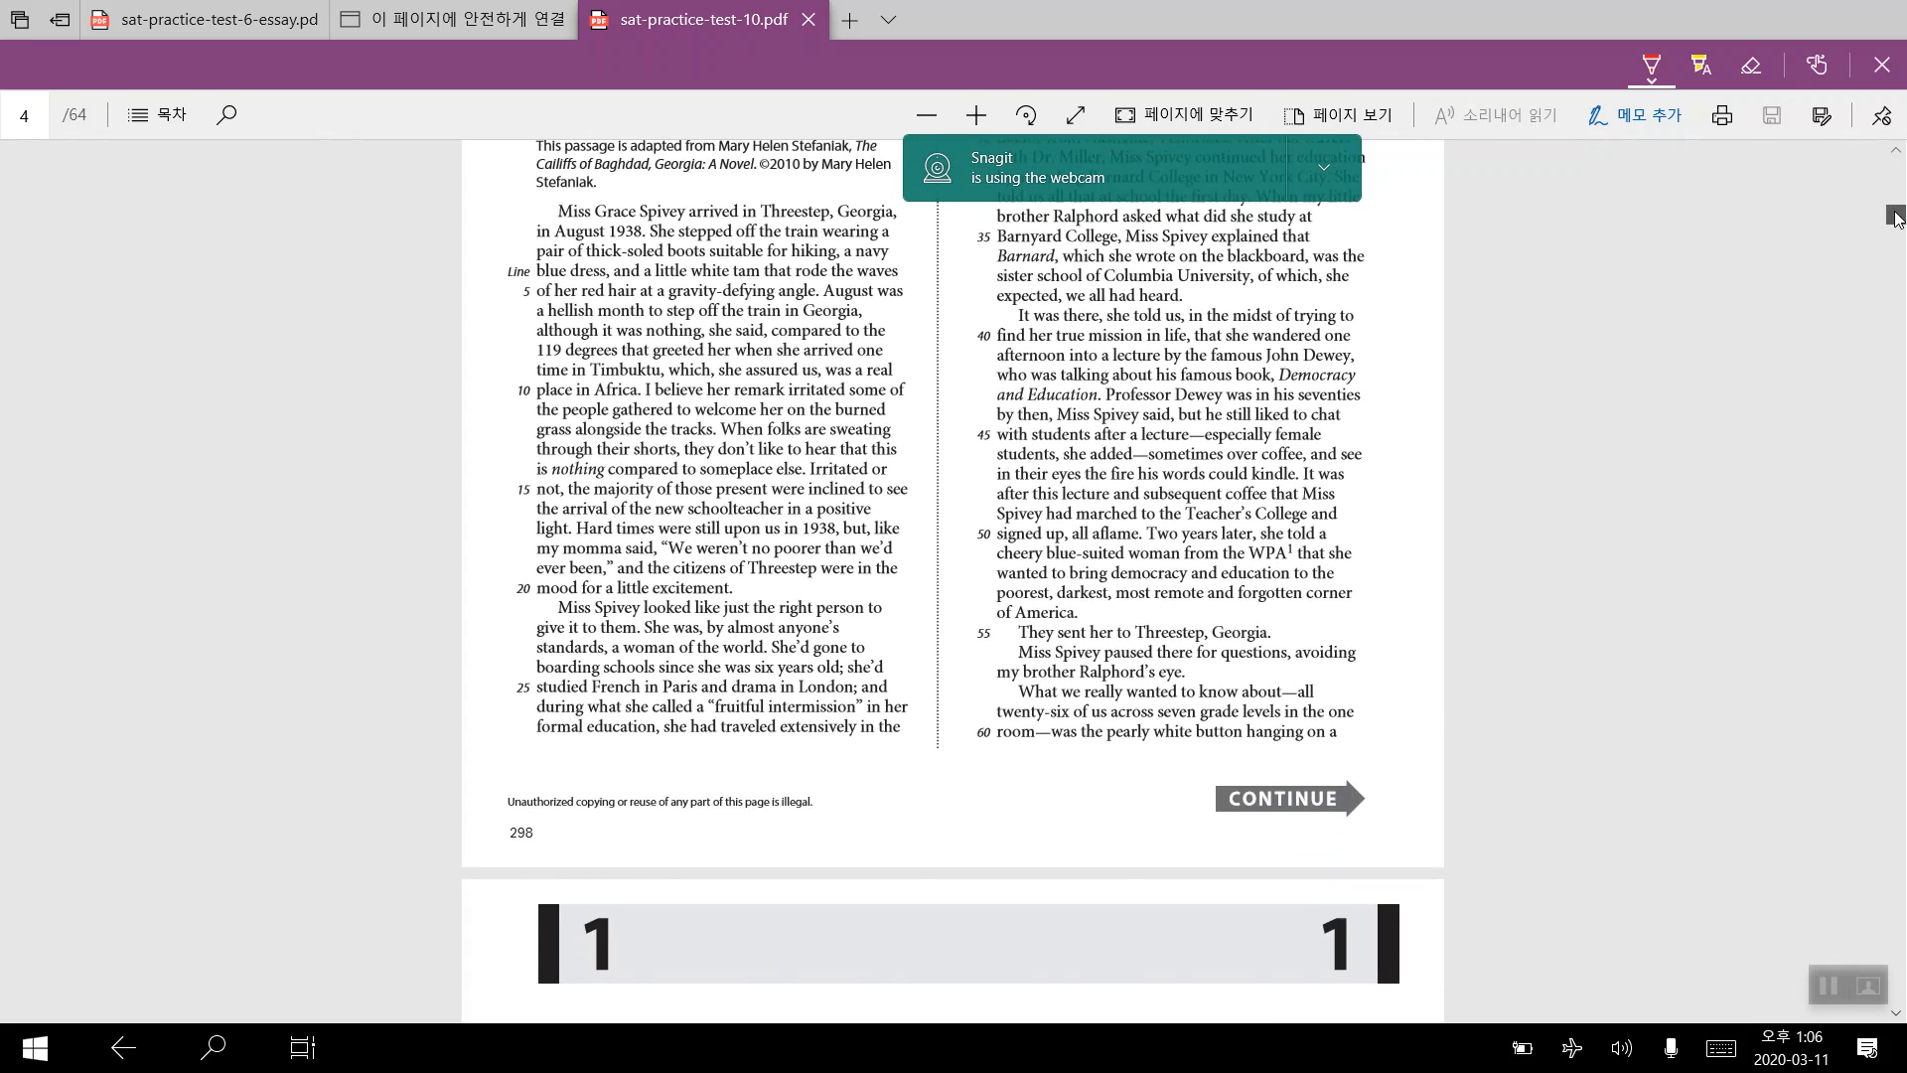
Step: Scroll to page 5 to show the passage ending and questions 1–5
{"action": "scroll", "scroll_direction": "down", "scroll_amount": 3}
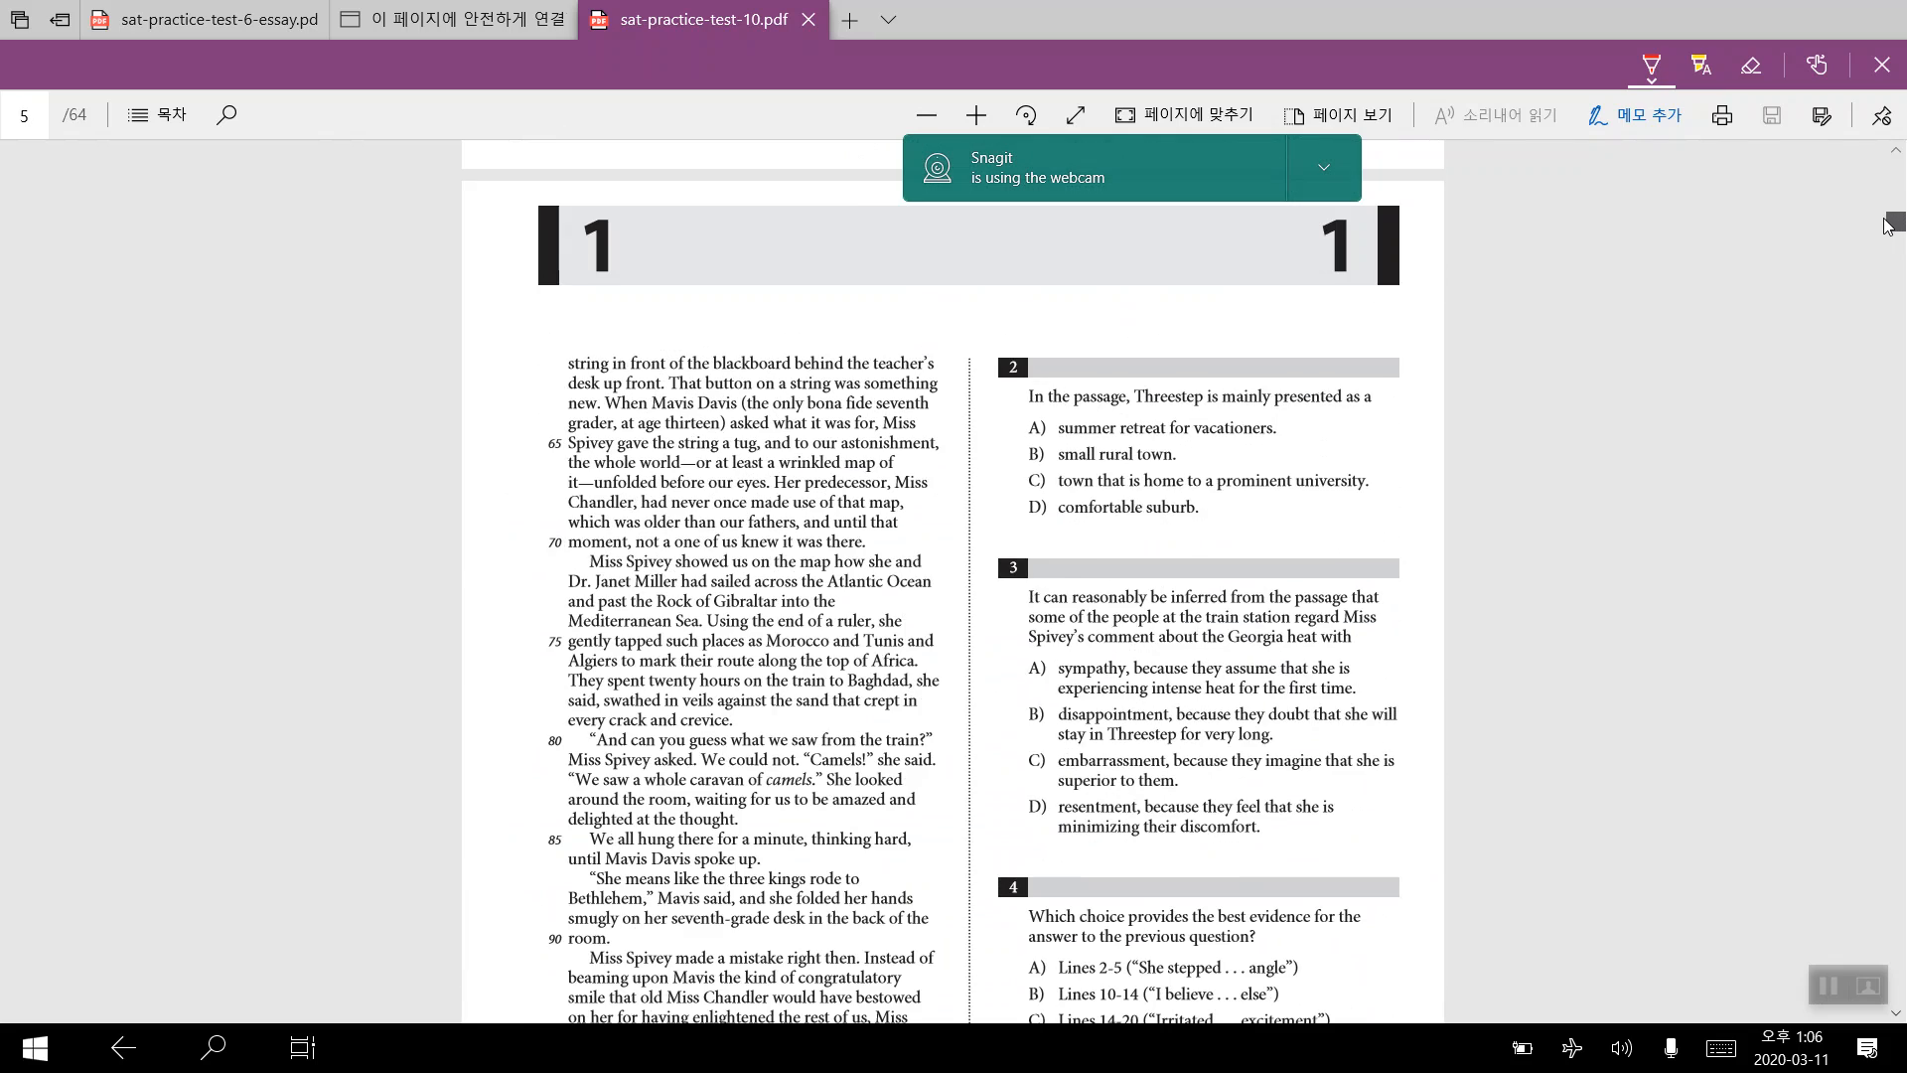
{"action": "scroll", "scroll_direction": "down", "scroll_amount": 3}
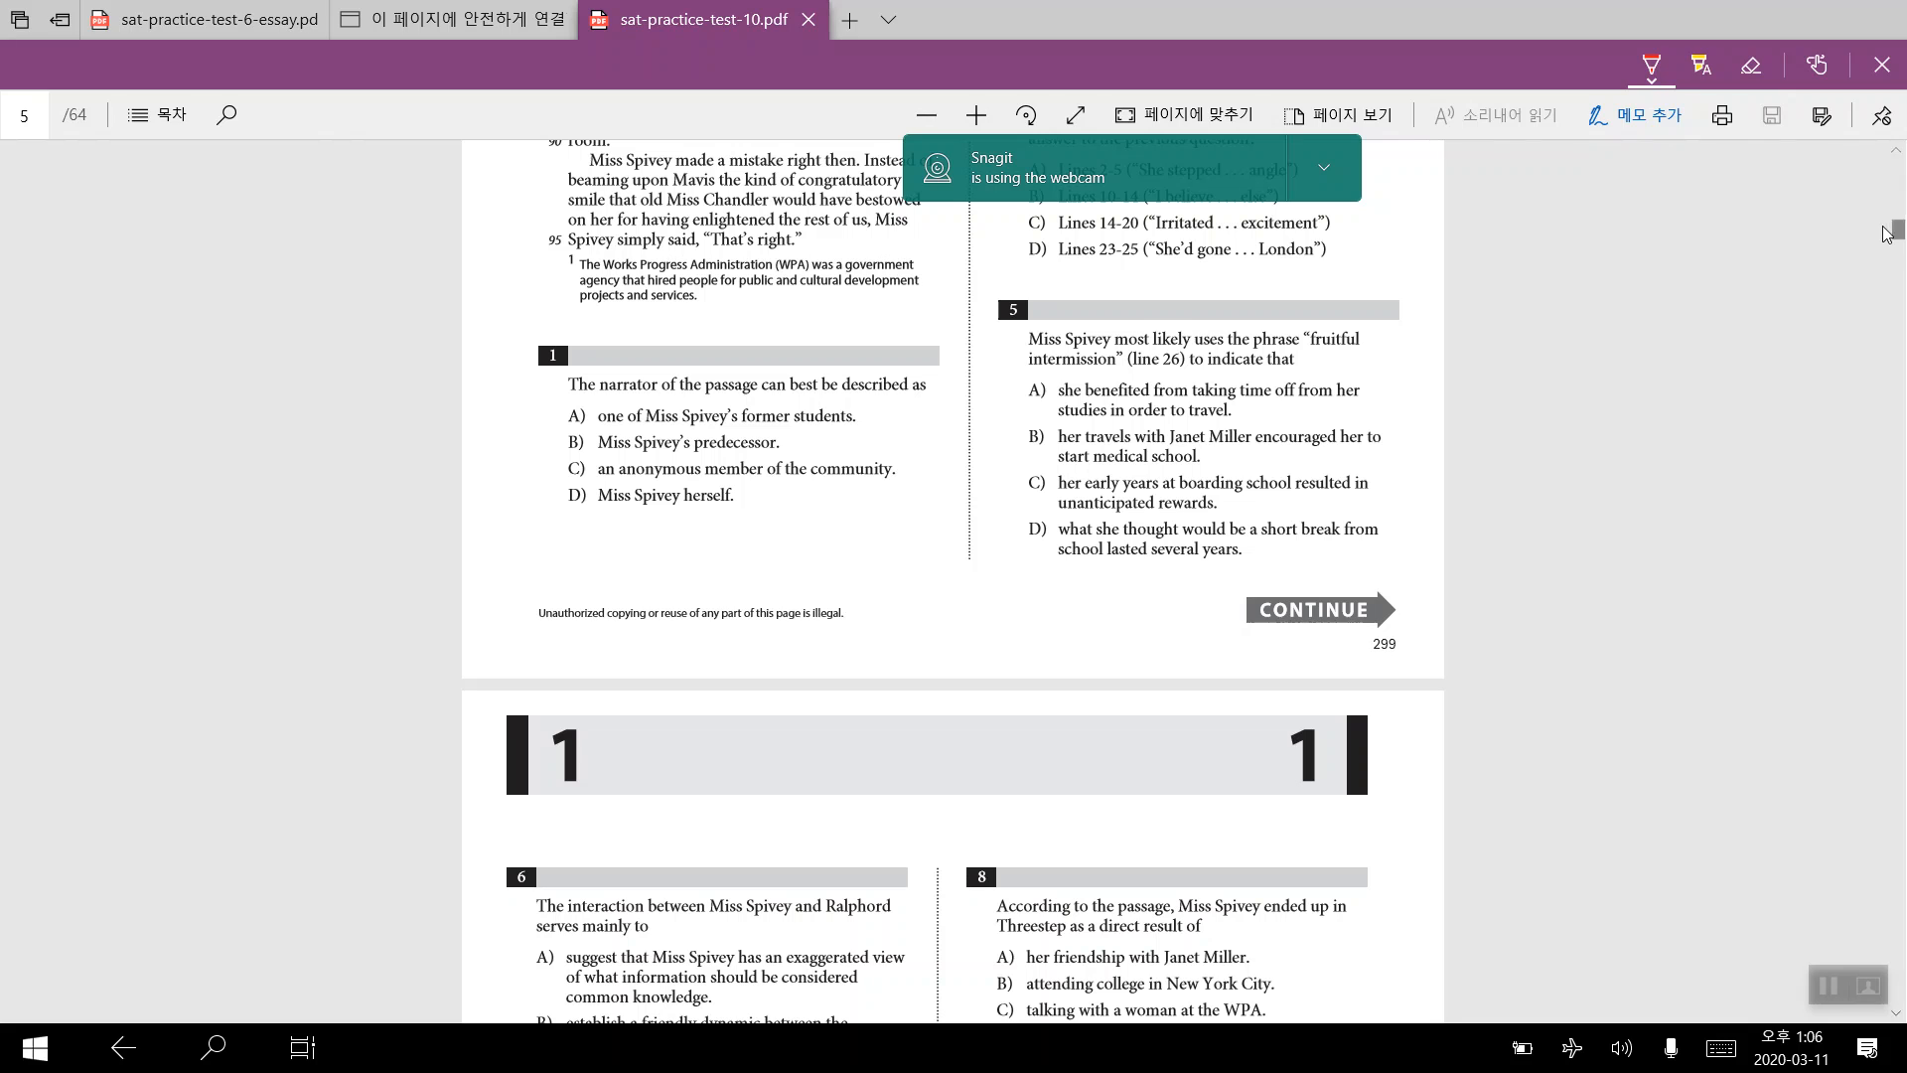
{"action": "mouse_move", "coordinate": [1884, 234]}
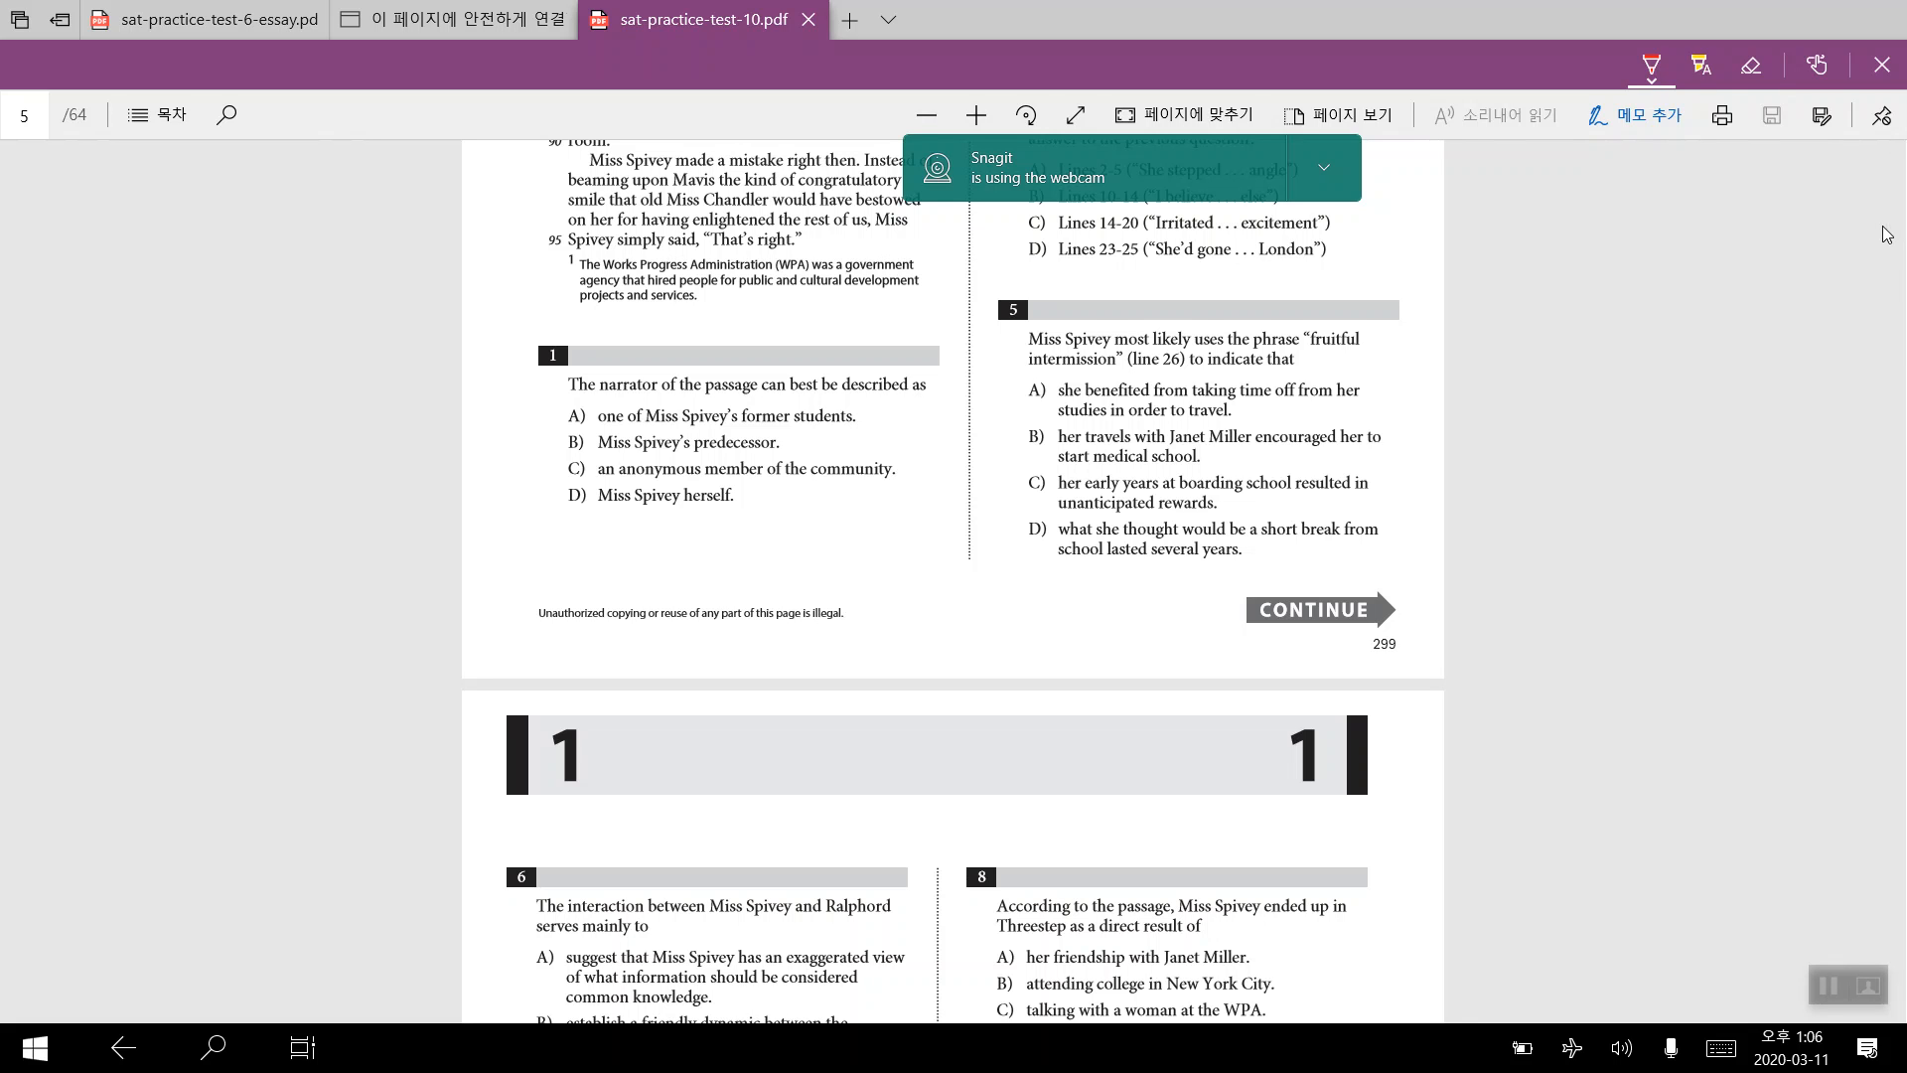
{"action": "mouse_move", "coordinate": [1864, 777]}
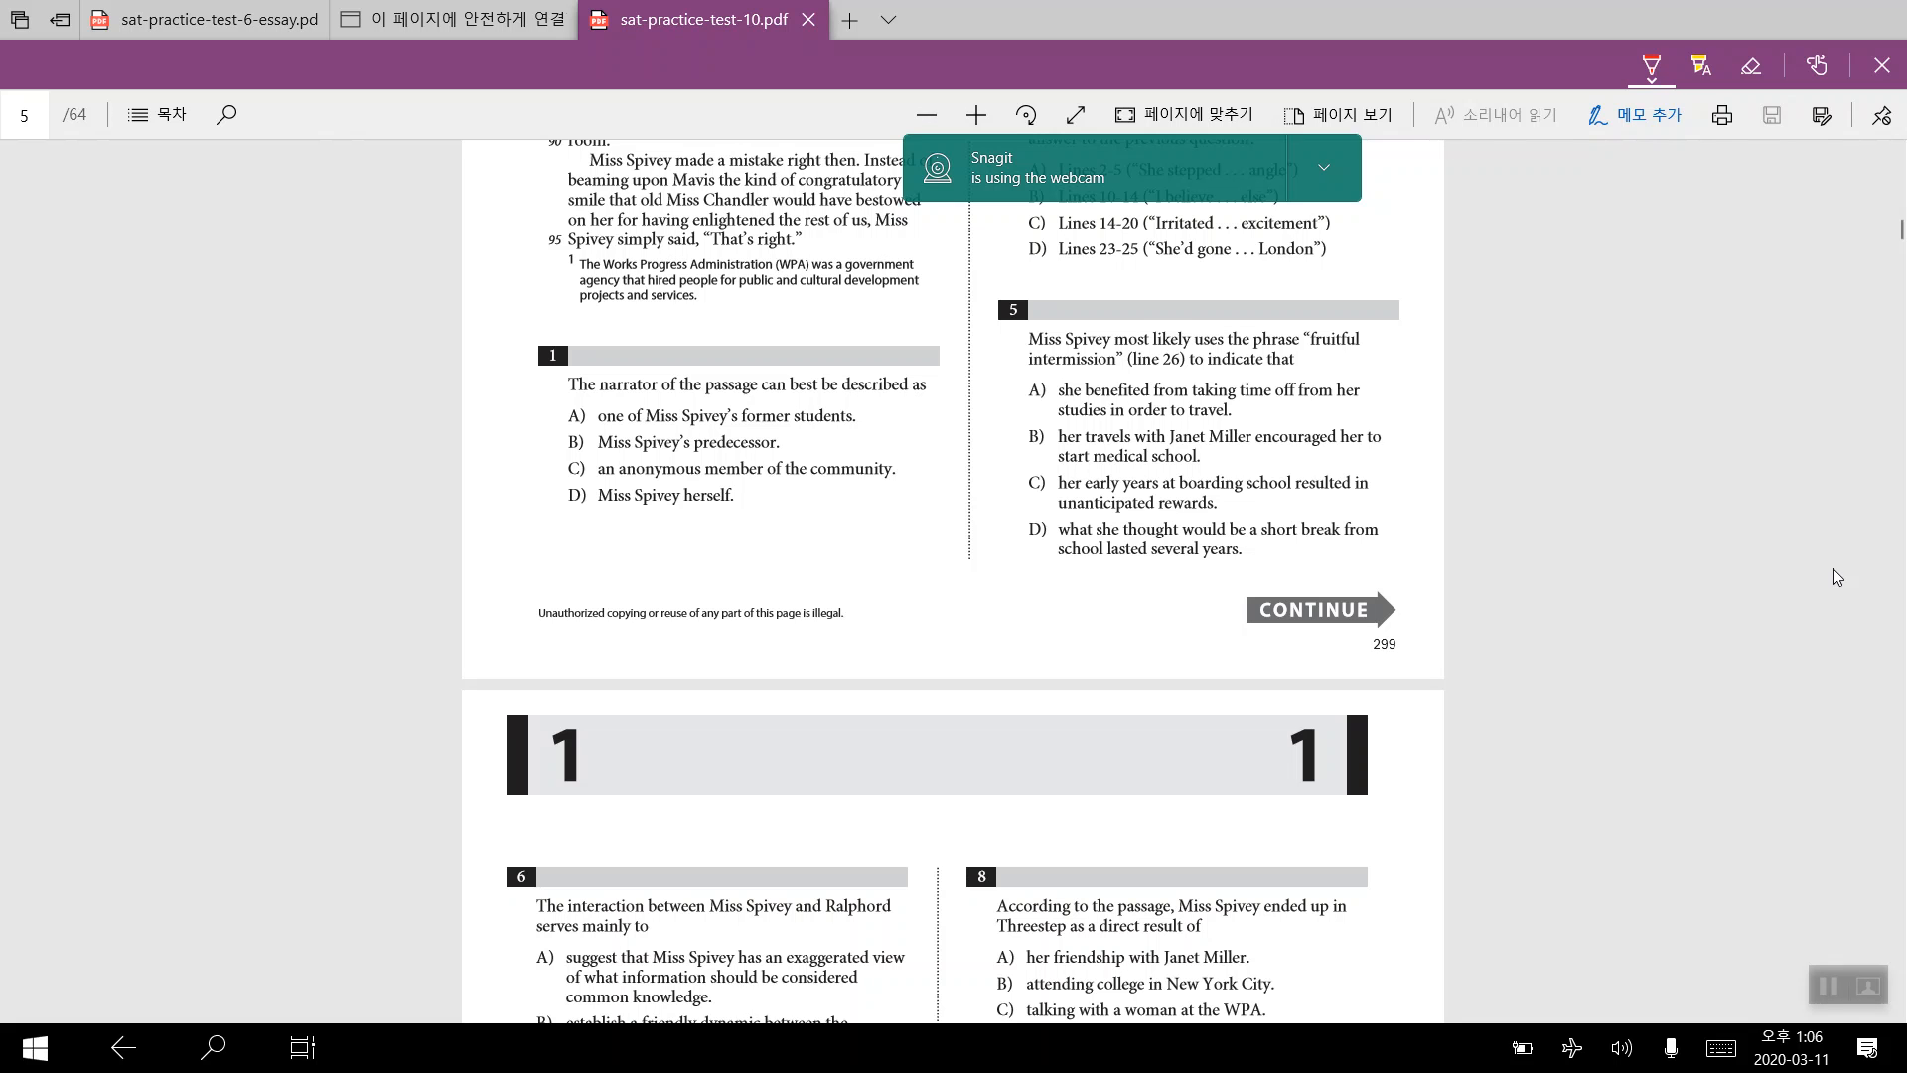
{"action": "mouse_move", "coordinate": [1850, 613]}
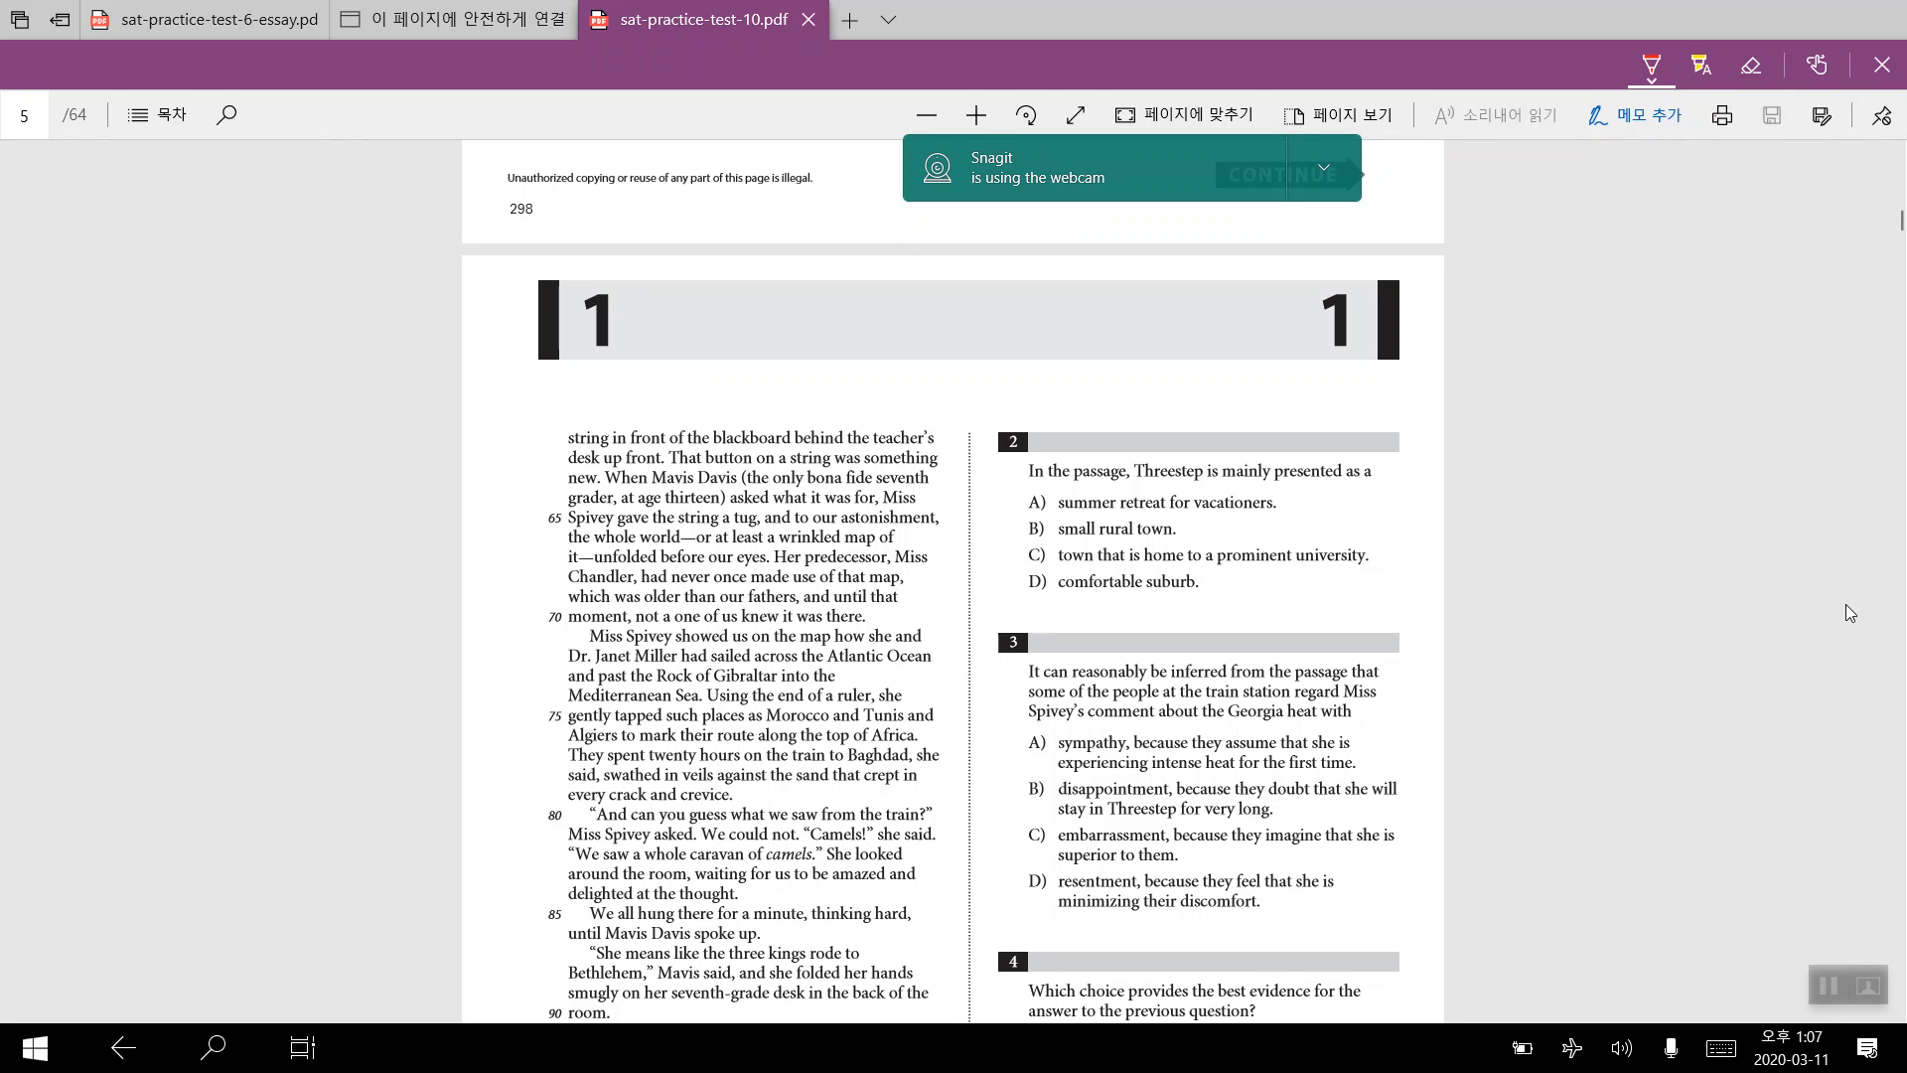
{"action": "mouse_move", "coordinate": [1876, 796]}
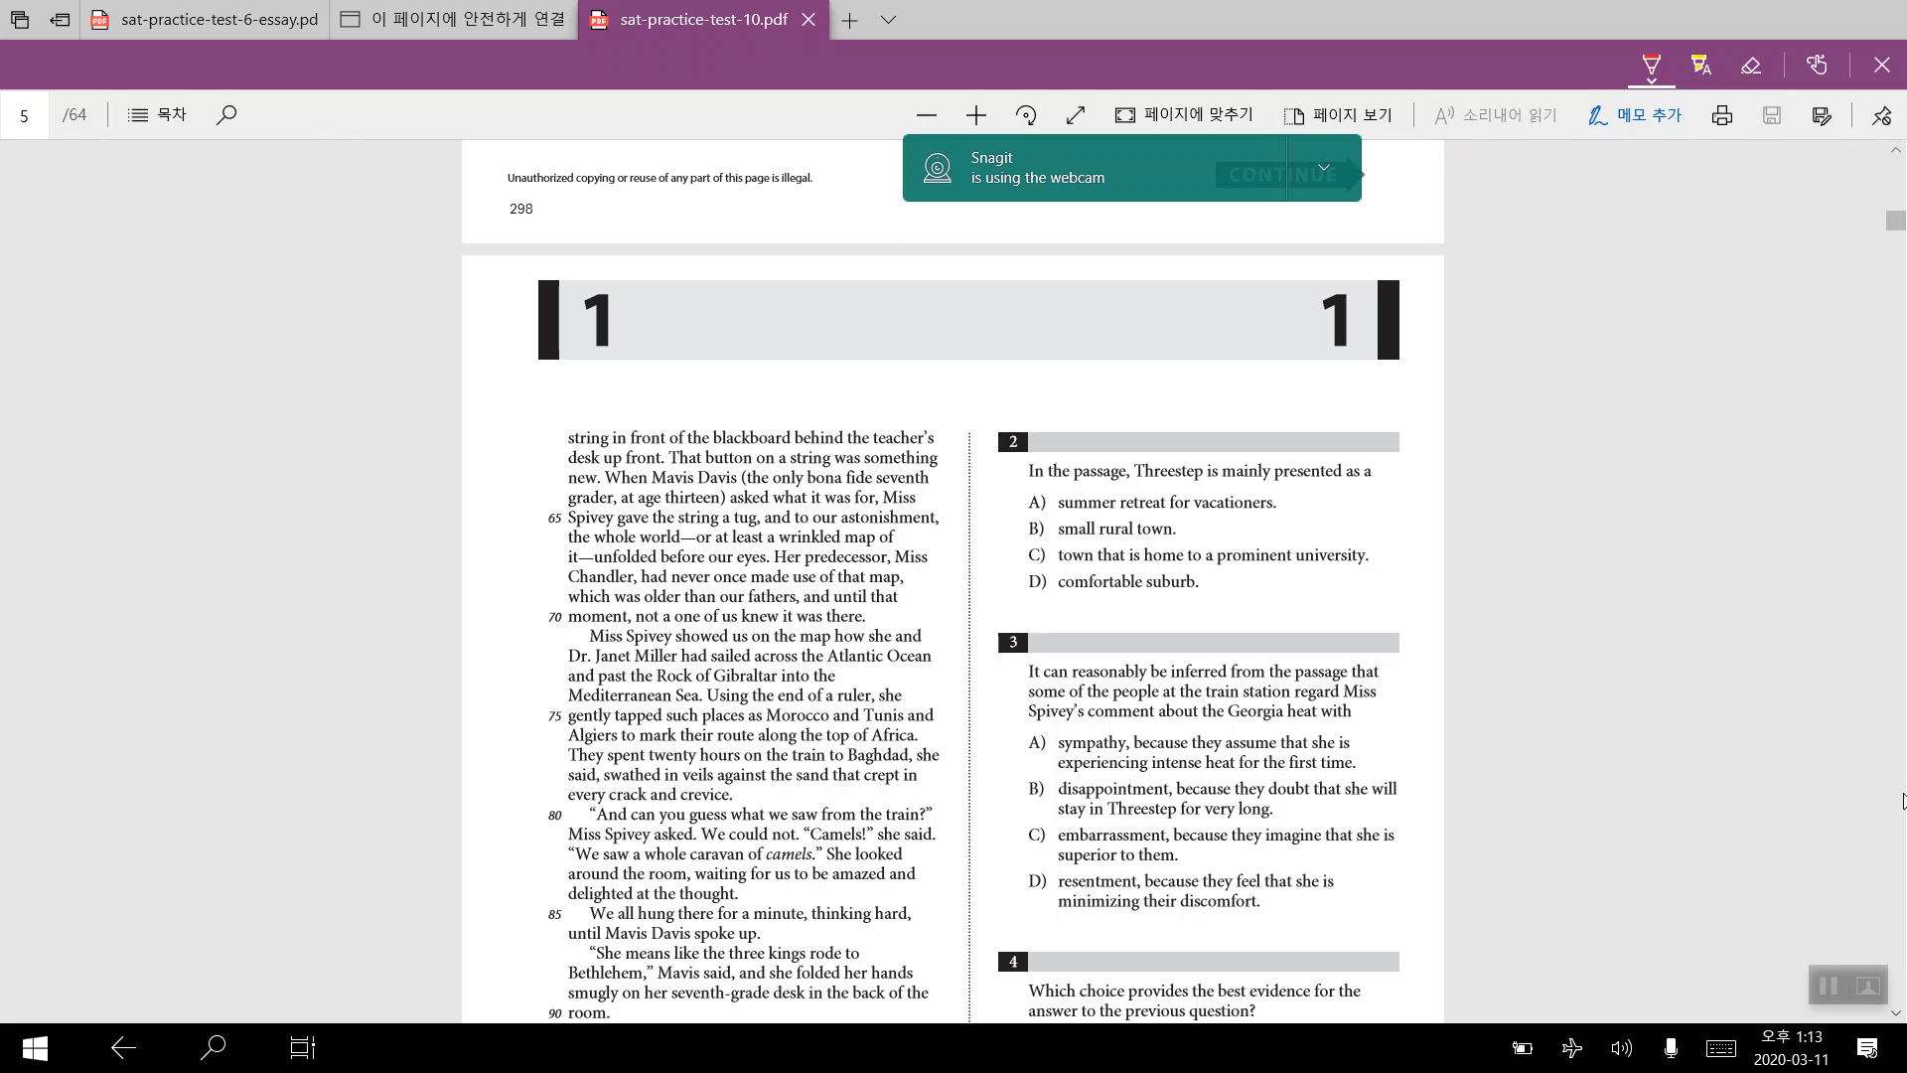
{"action": "mouse_move", "coordinate": [1809, 819]}
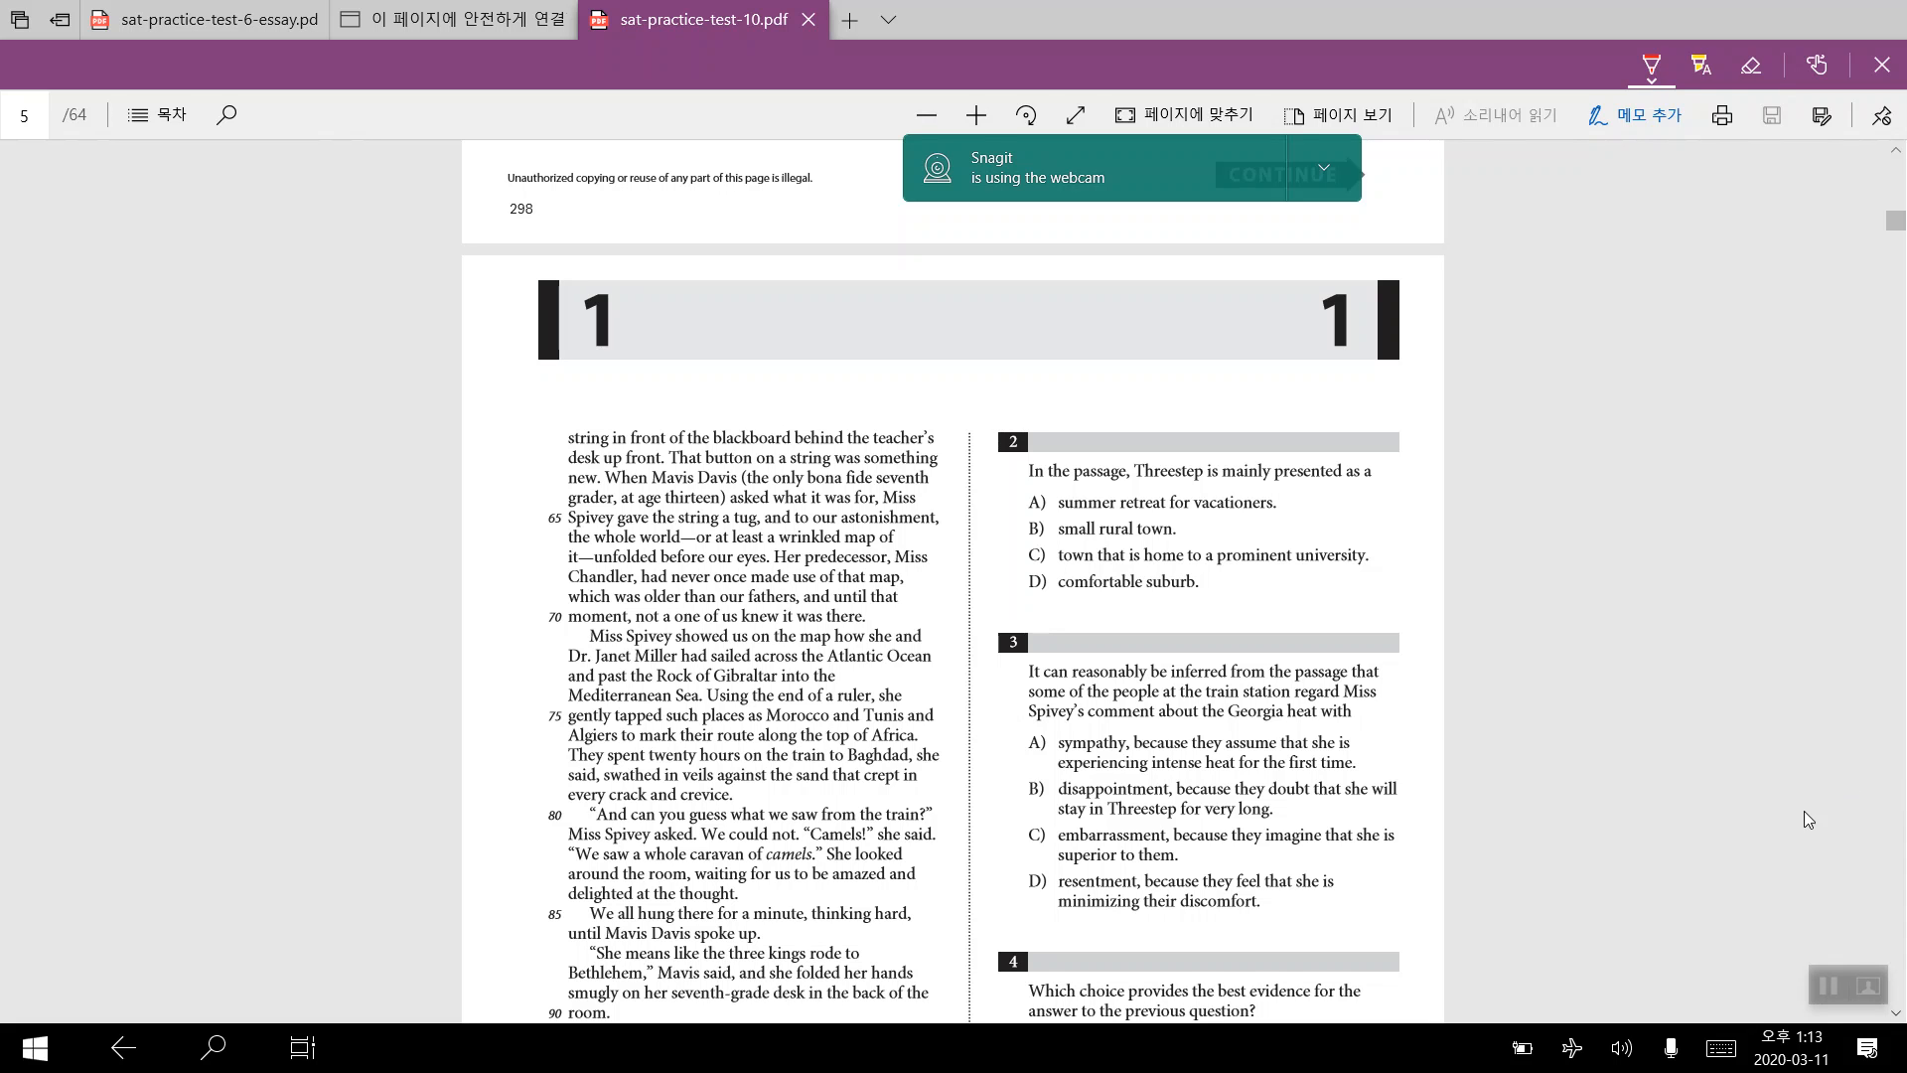
{"action": "mouse_move", "coordinate": [1454, 466]}
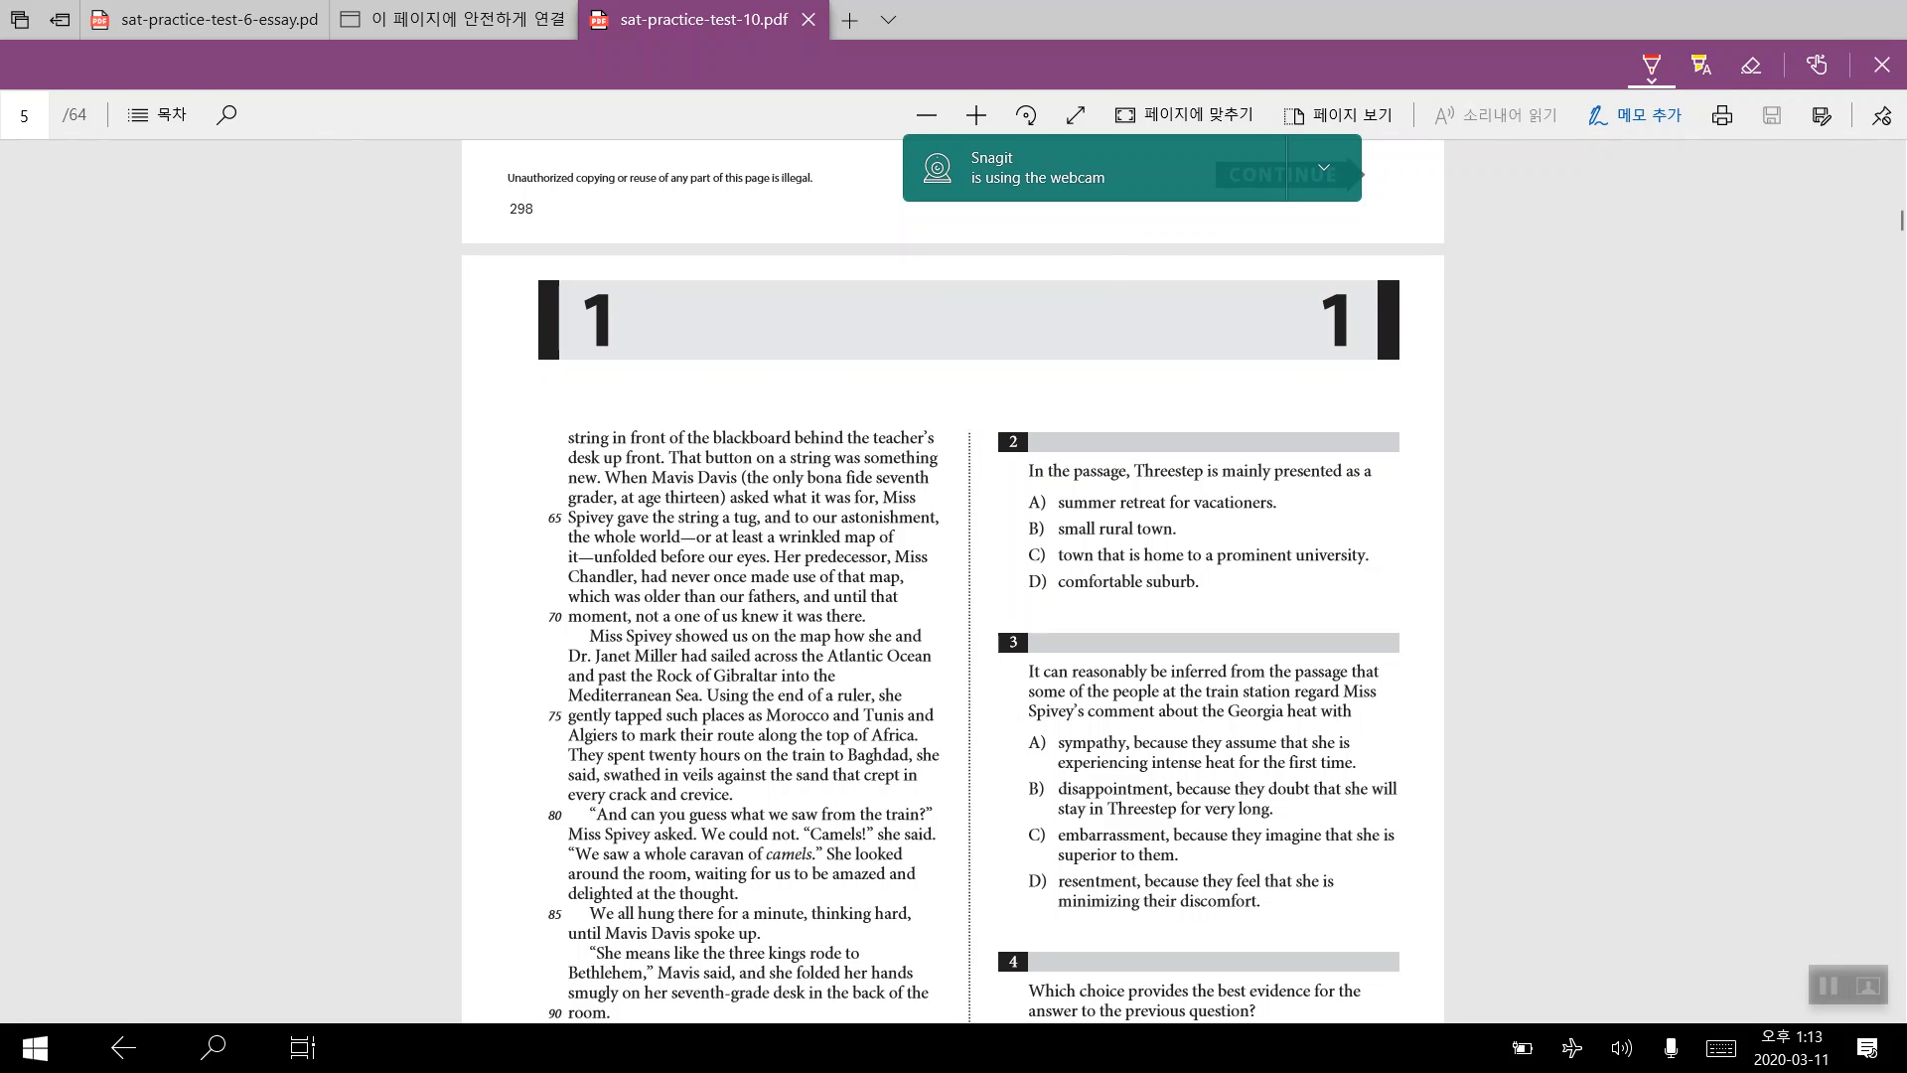
Step: Open Task View to see all open windows, including Word and Snagit
{"action": "left_click", "coordinate": [299, 1047]}
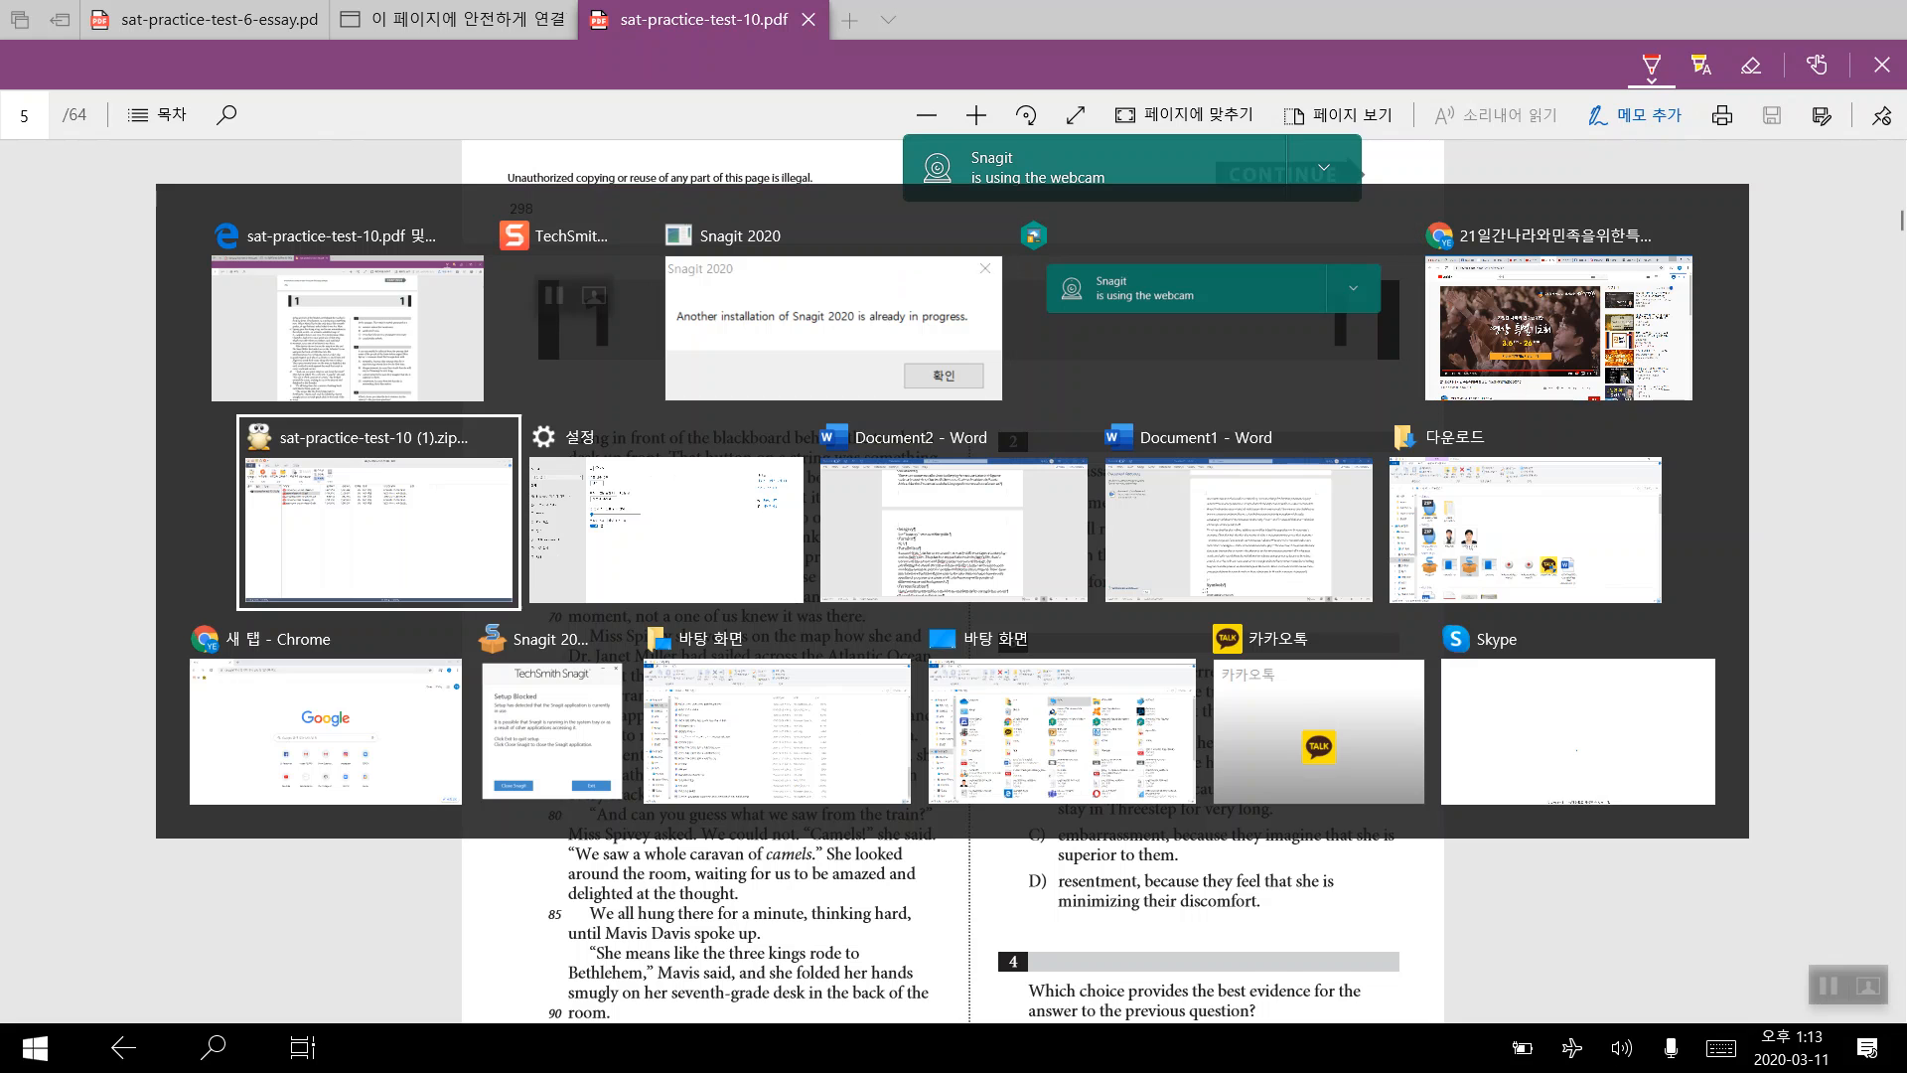